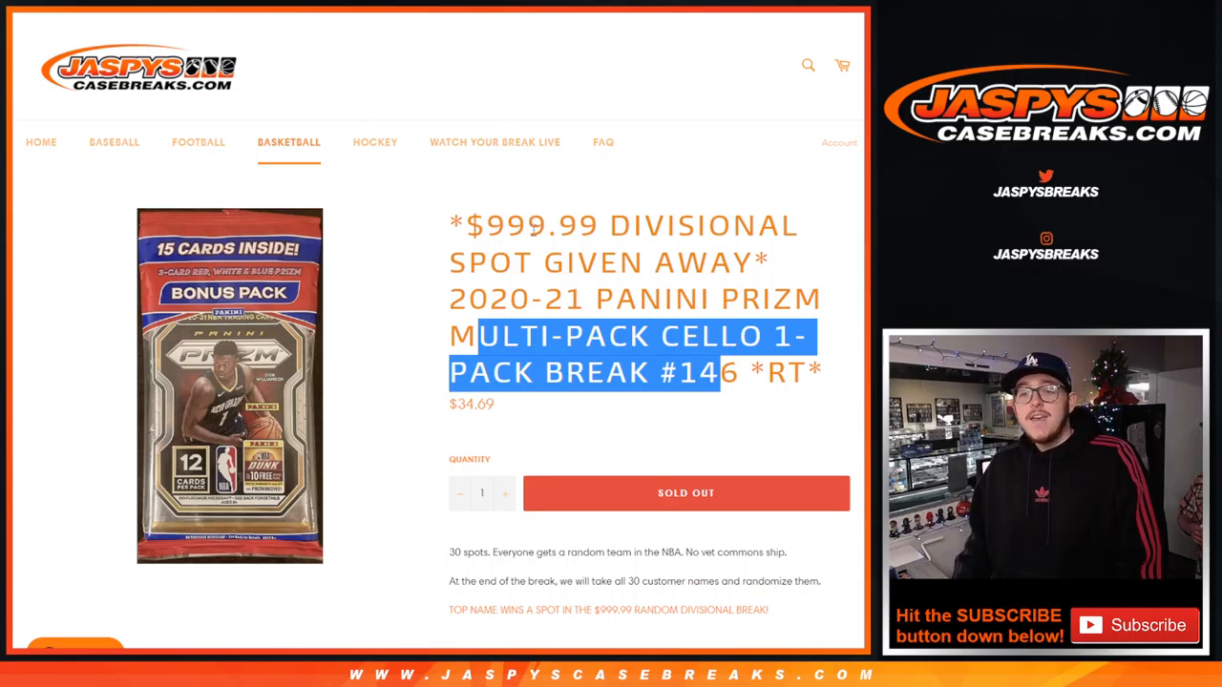
mouse_move(361, 141)
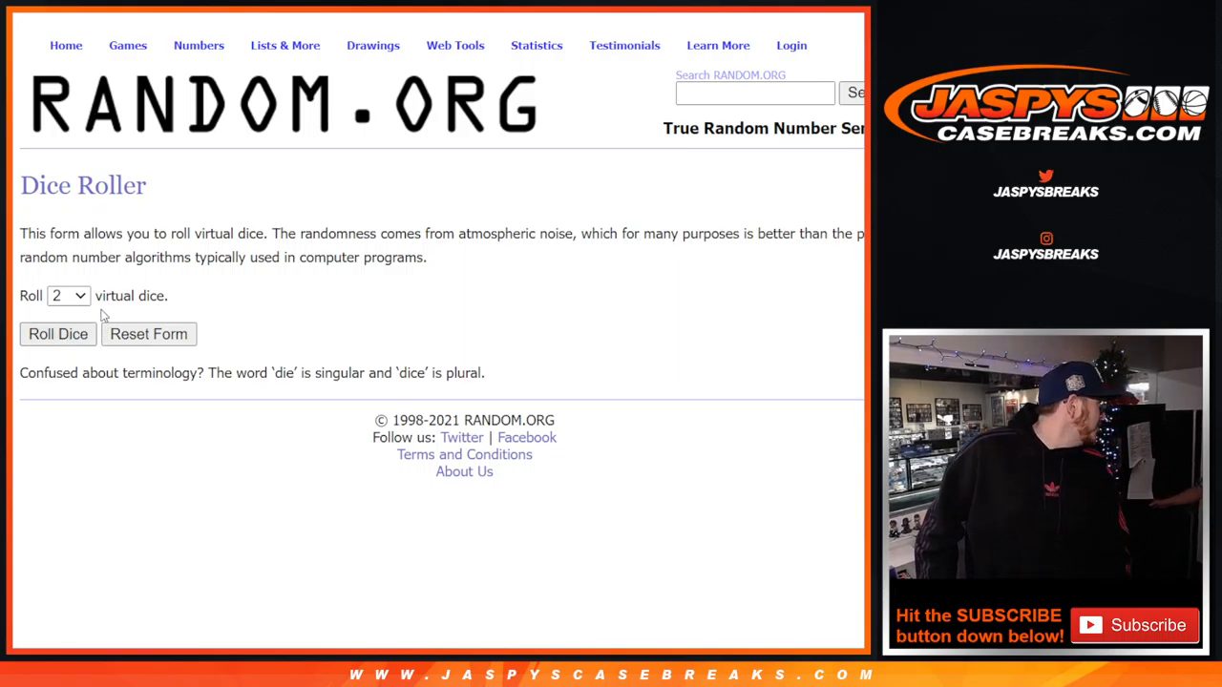
mouse_move(105, 433)
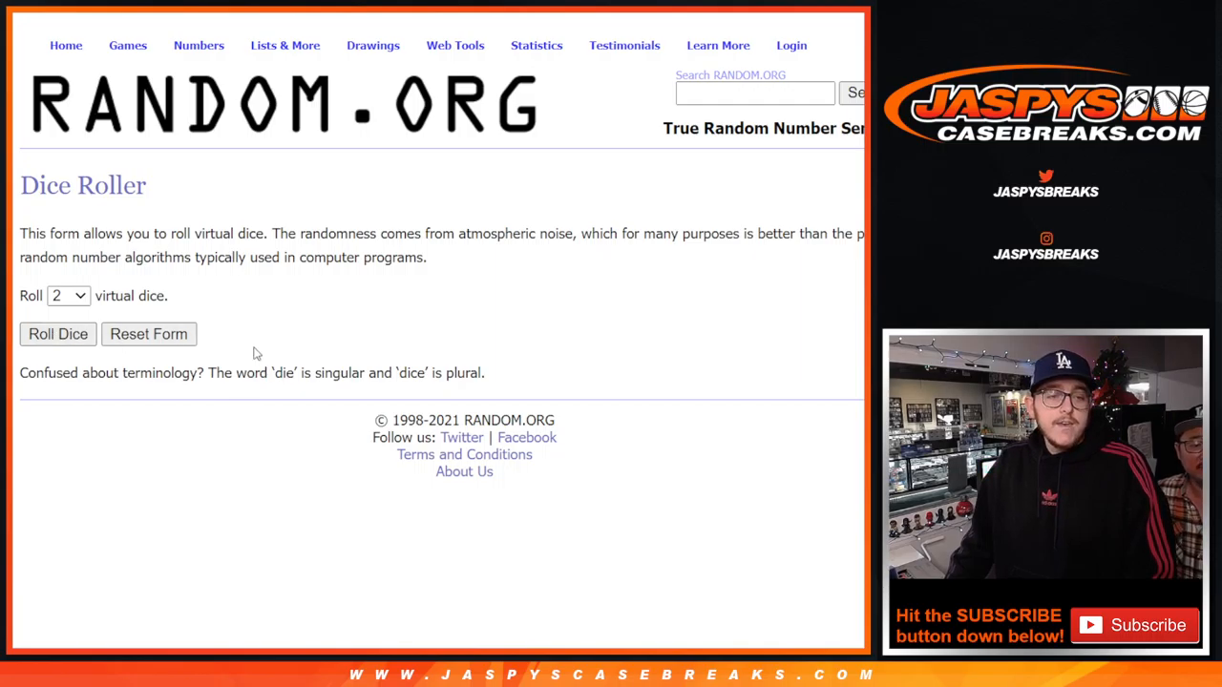
- Switch from the Dice Roller to RANDOM.ORG's List Randomizer tool
click(58, 334)
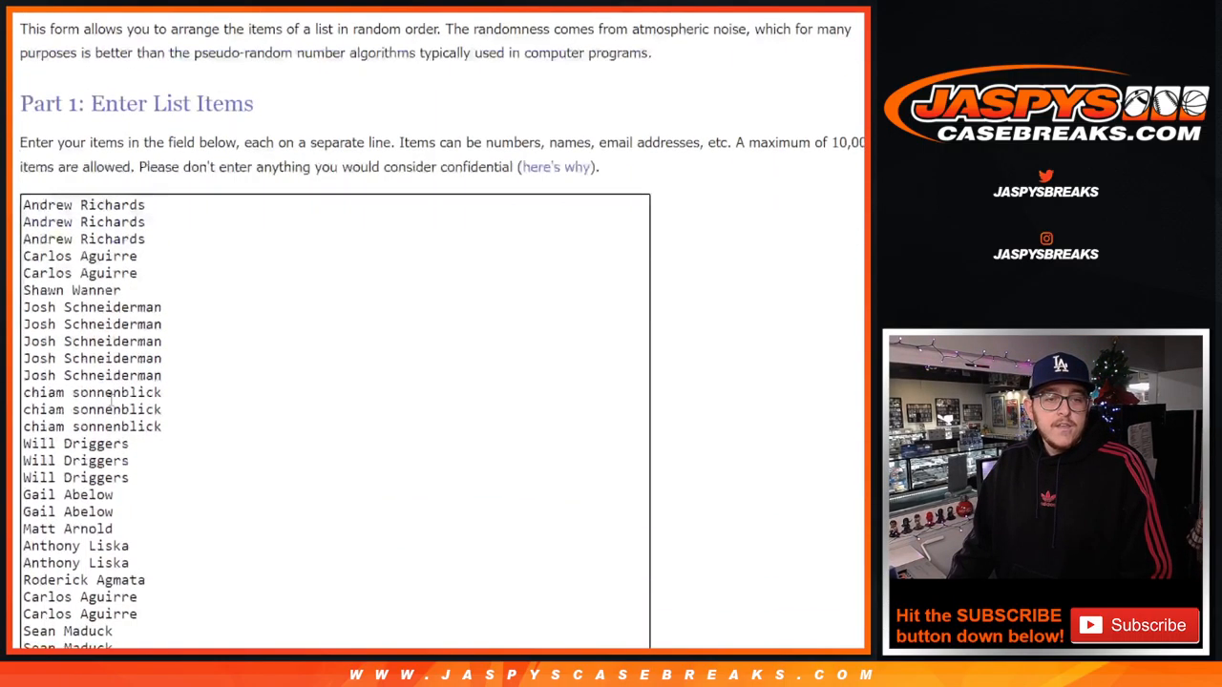
- Randomize the 30 customer names, then reshuffle with Again! three more times
scroll(down, 3)
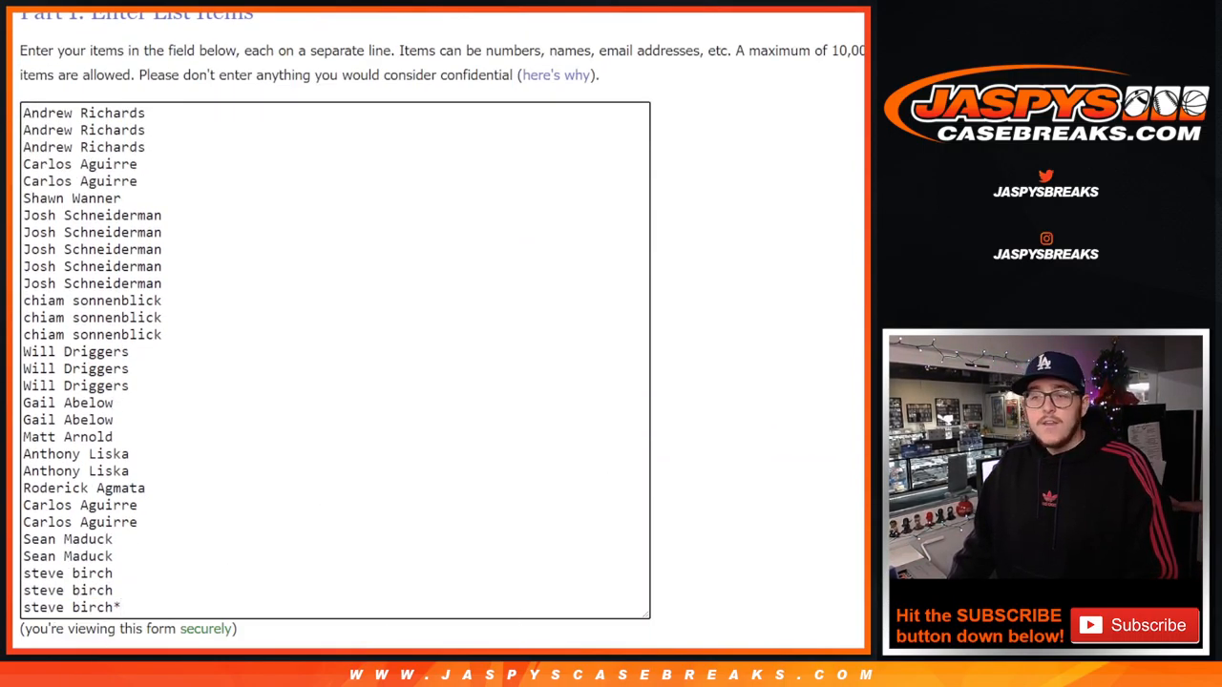
scroll(down, 3)
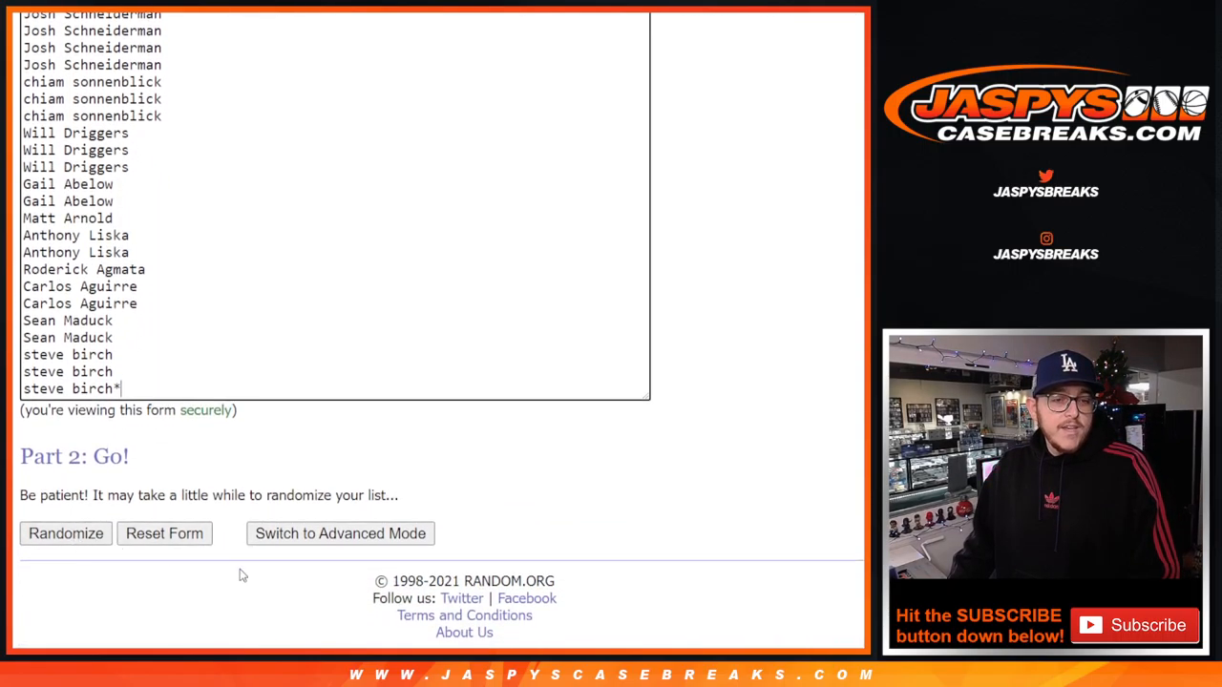
click(64, 533)
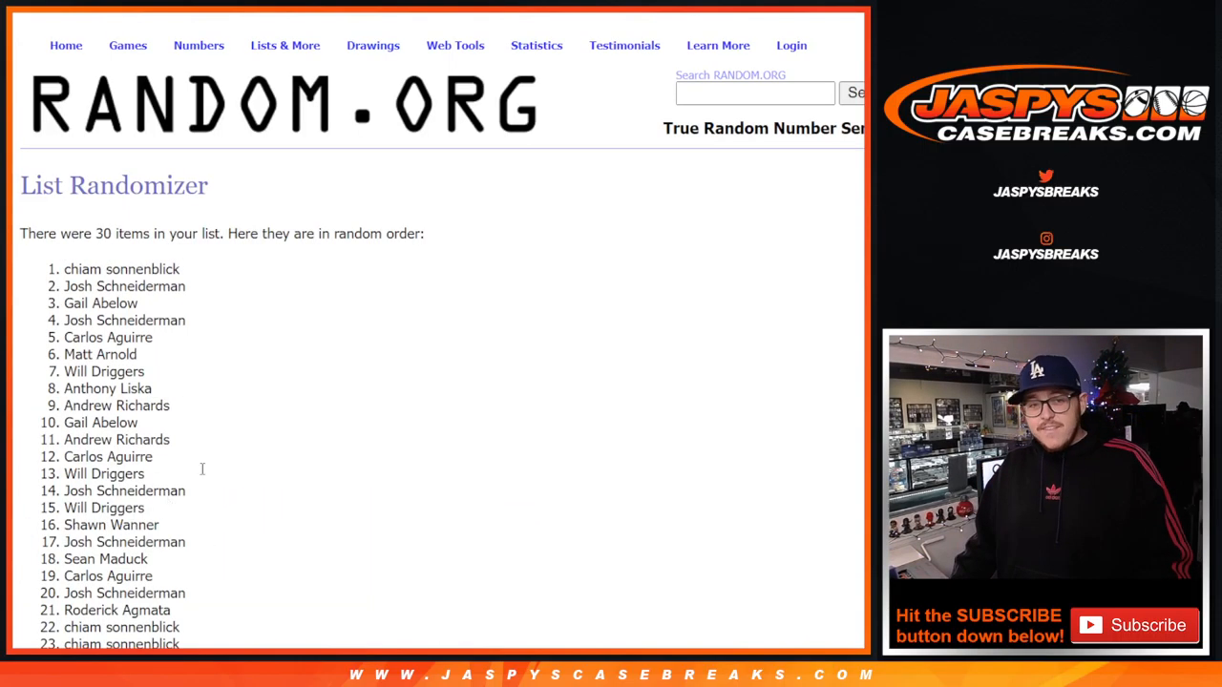
scroll(down, 3)
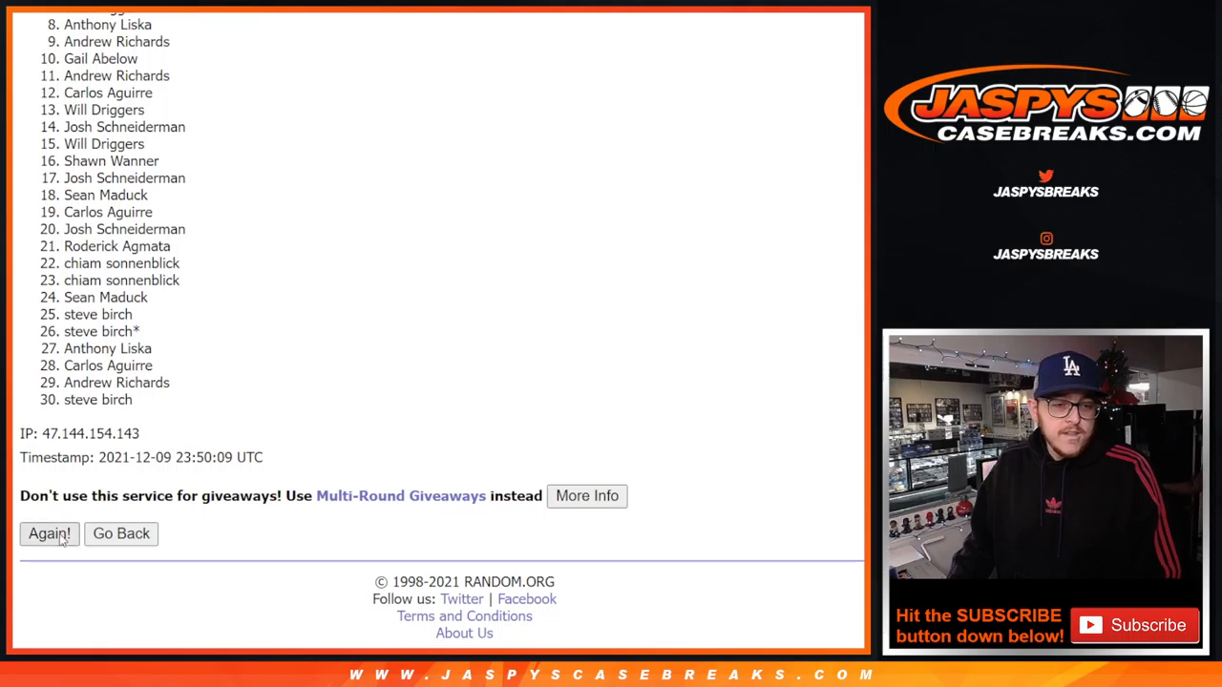
click(49, 534)
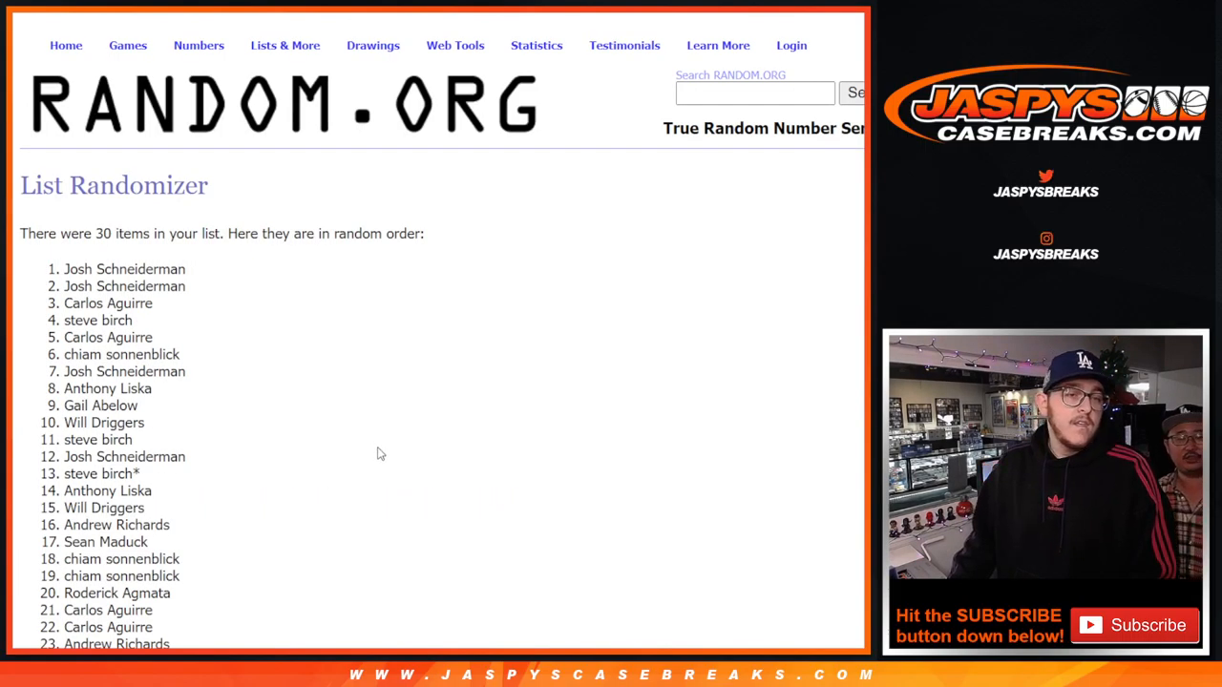
scroll(down, 3)
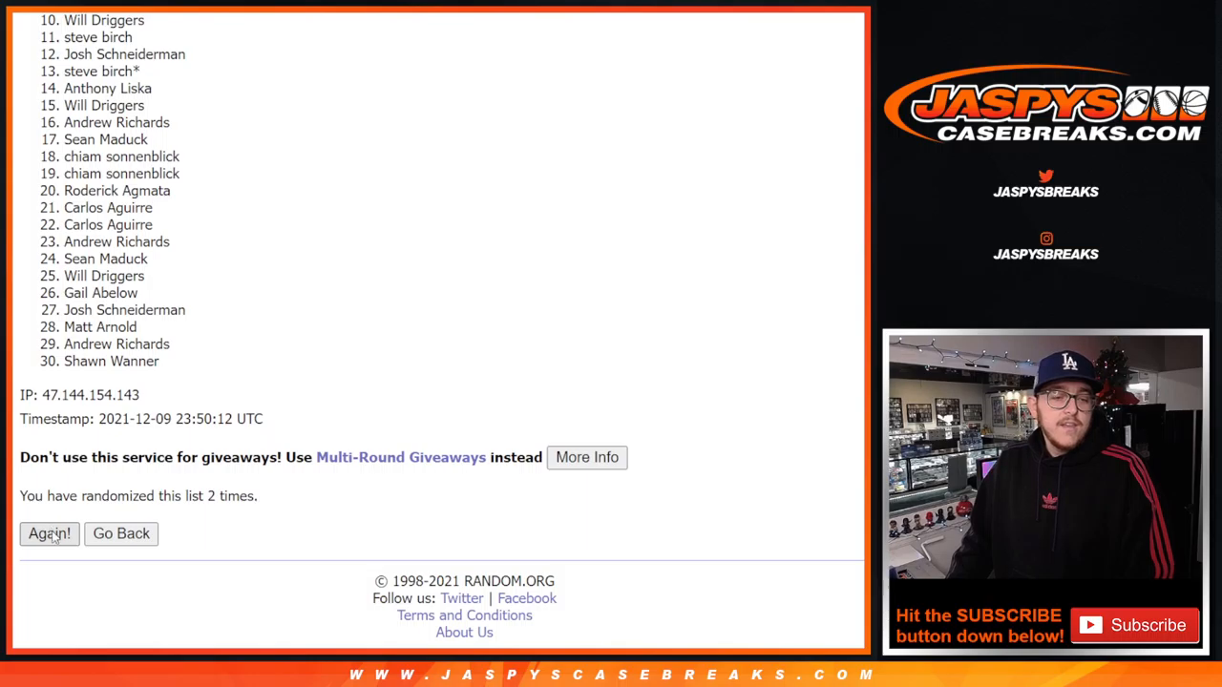
click(49, 534)
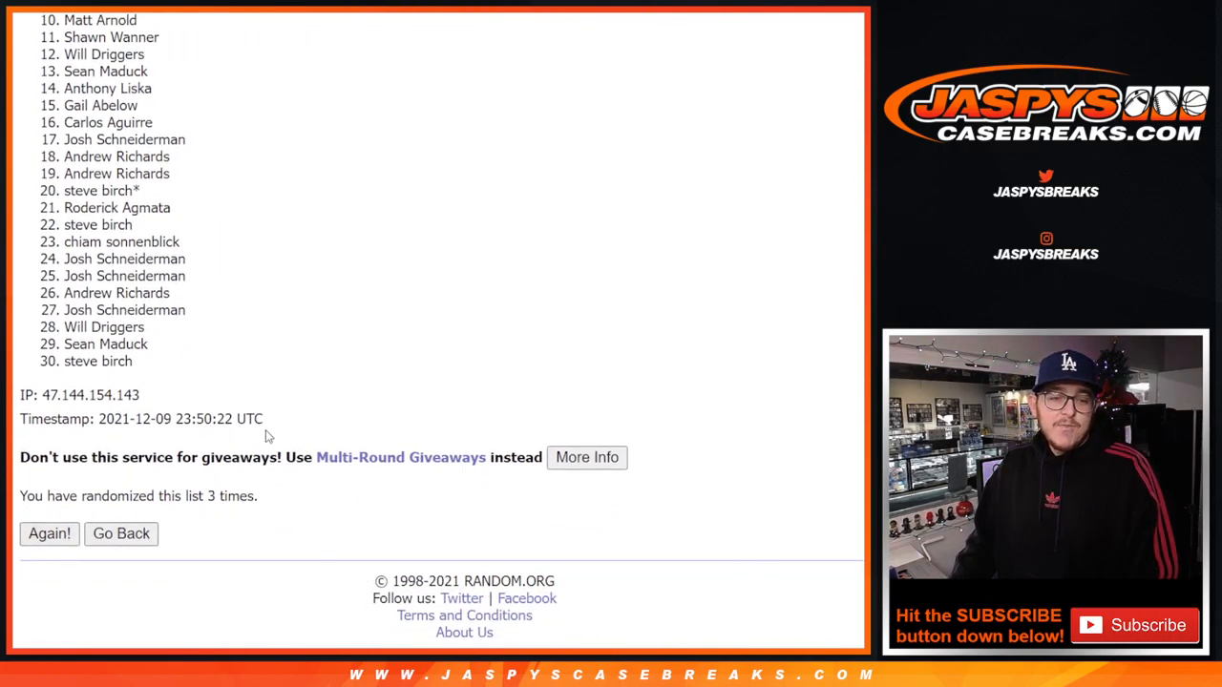
click(49, 534)
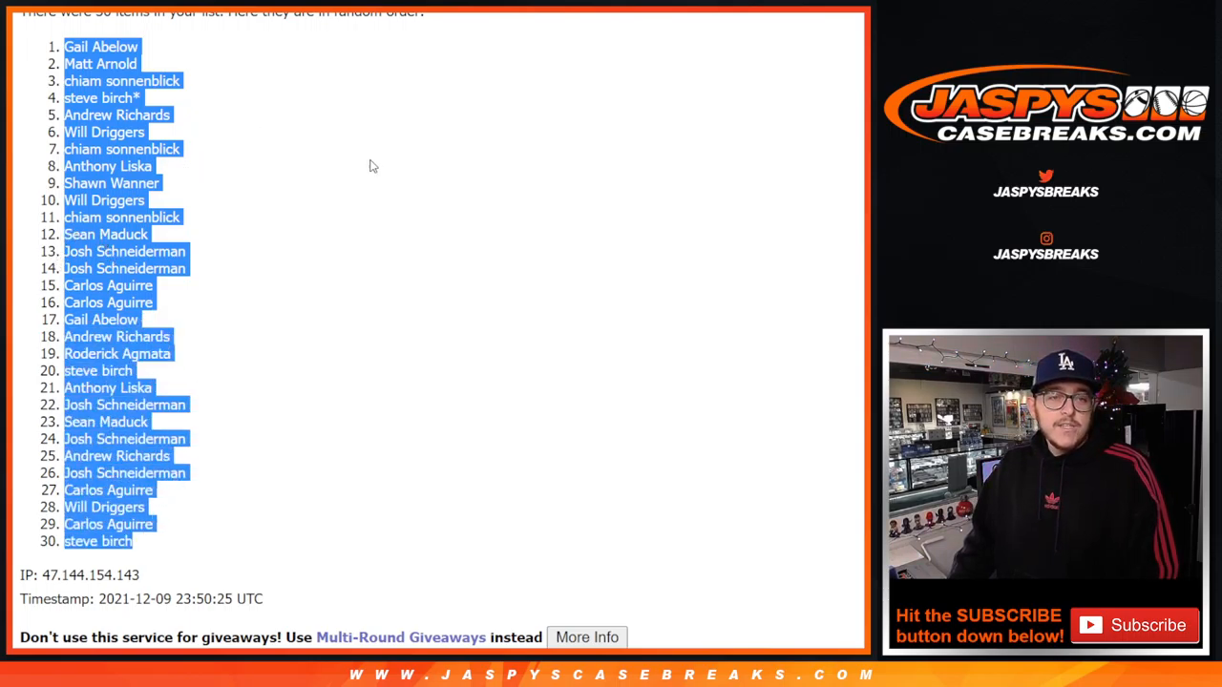
mouse_move(444, 340)
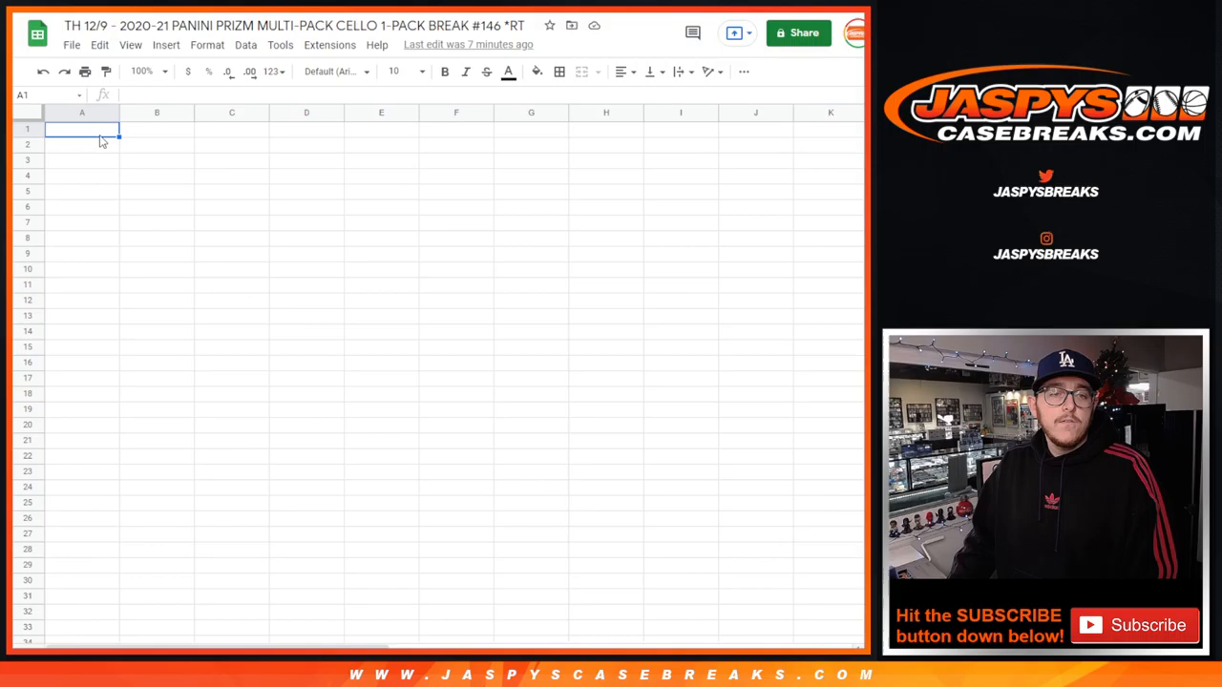
- Paste the shuffled customer names into column A starting at A1
key(ctrl+v)
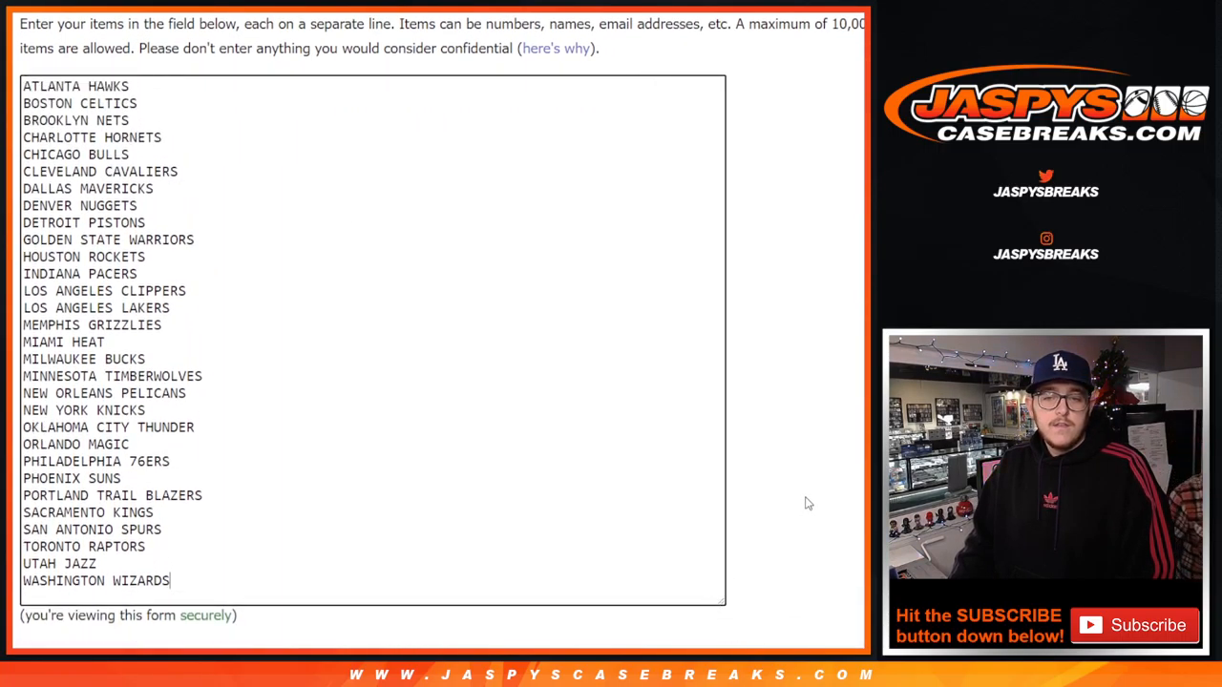
- Reshuffle the 30 NBA team names twice more and review the final order
scroll(down, 3)
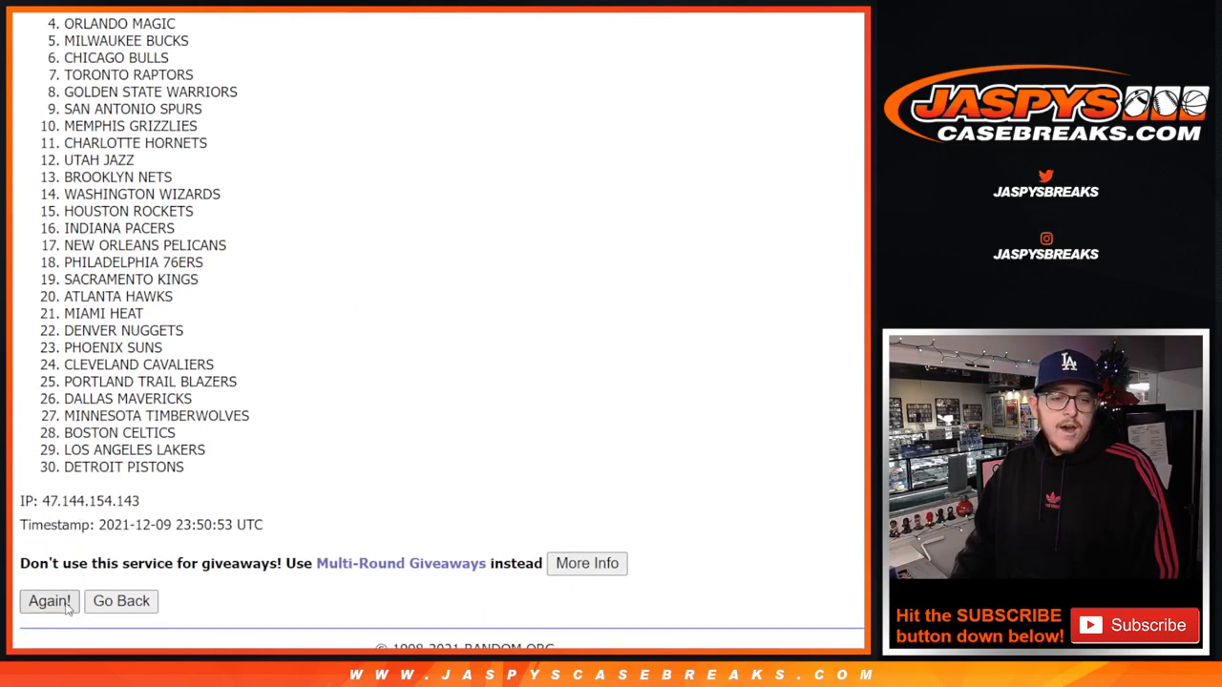
click(48, 601)
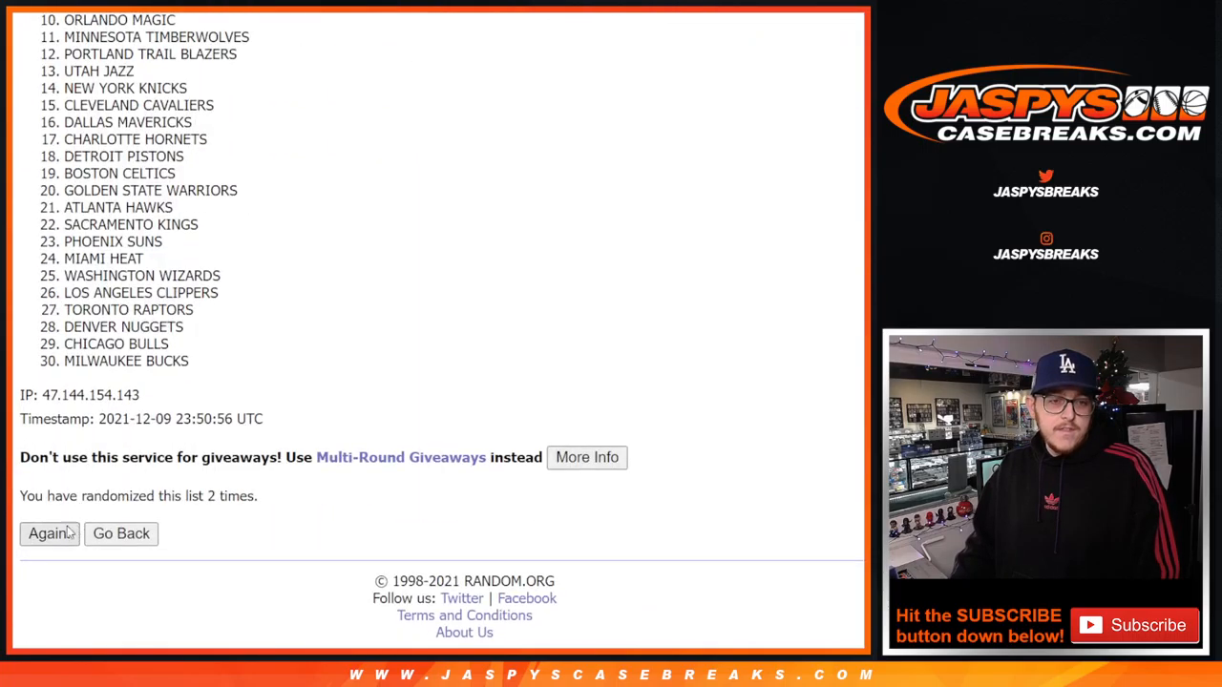
click(46, 534)
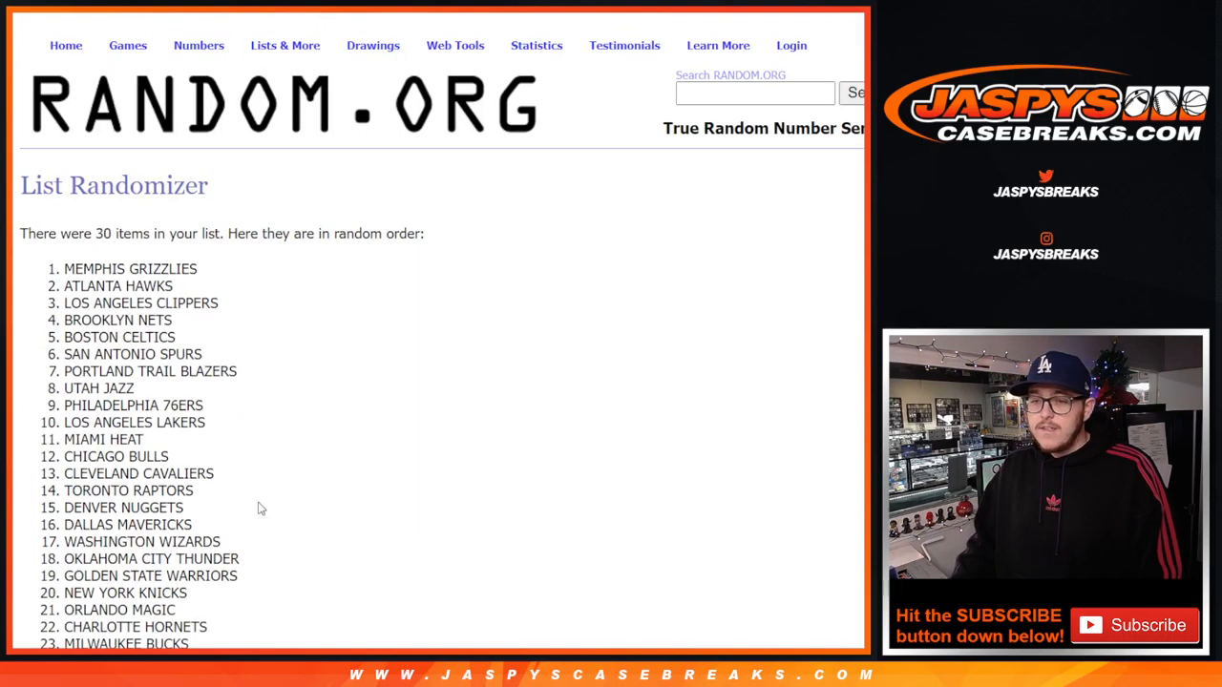
scroll(down, 3)
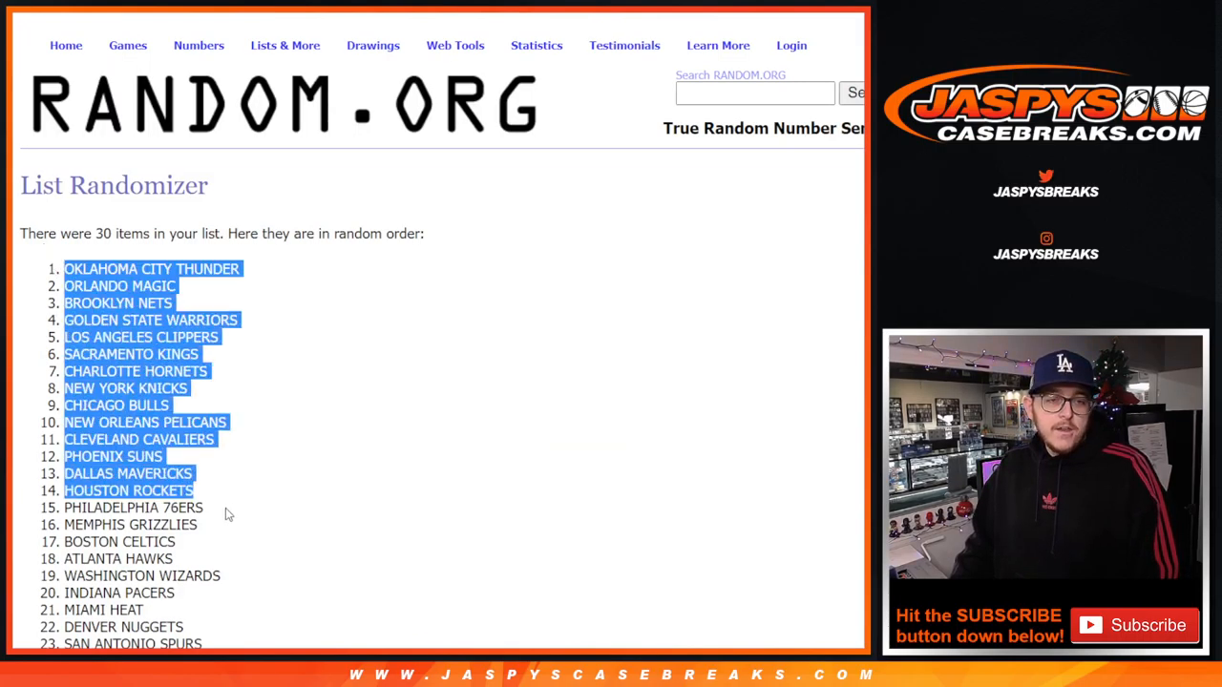
scroll(down, 3)
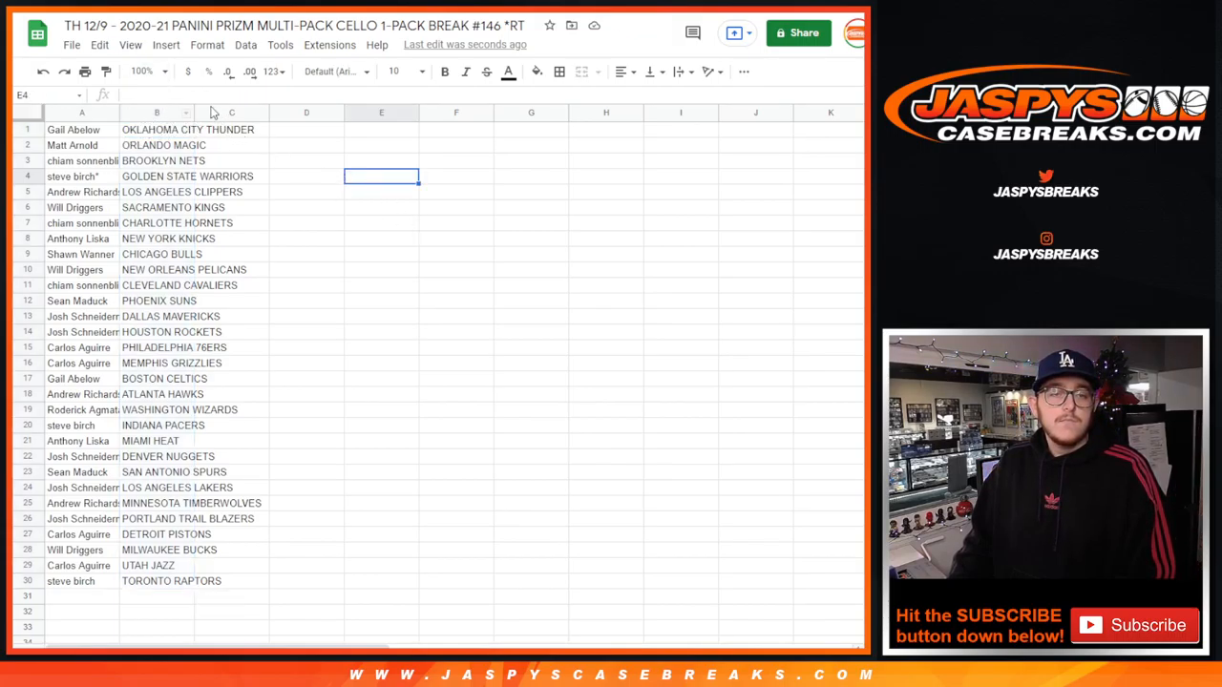
- Zoom the sheet and review the 30 name–team pairings in columns A and B
click(142, 70)
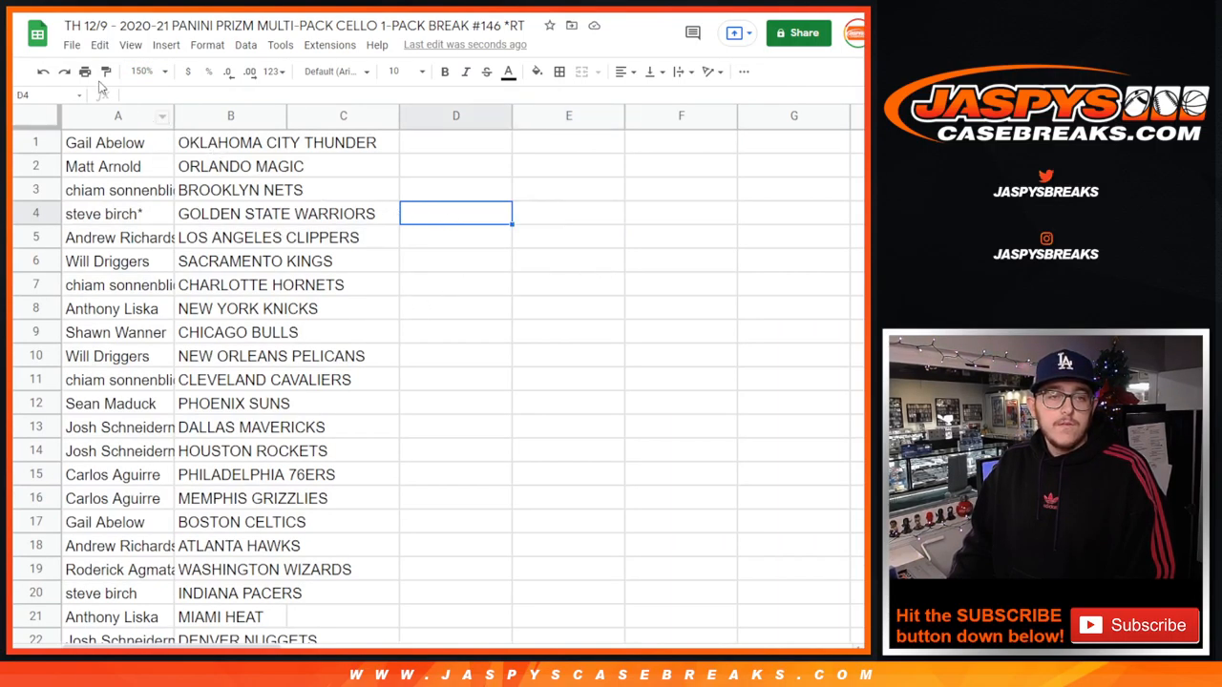
click(343, 143)
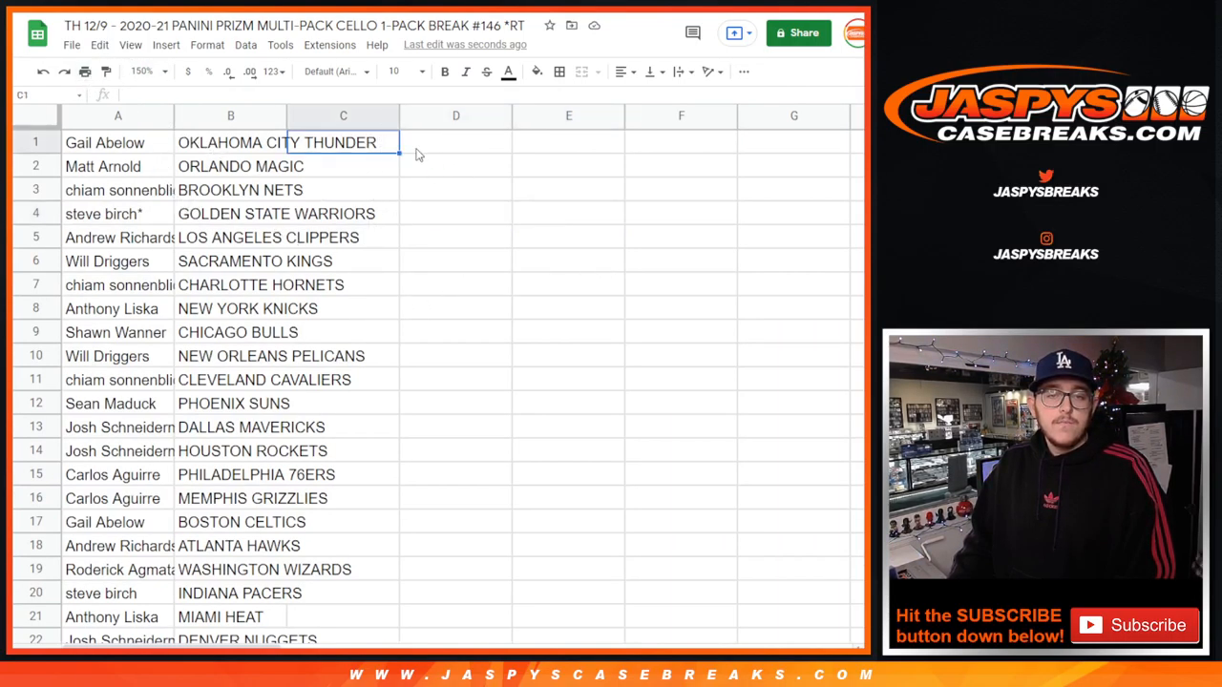
click(456, 190)
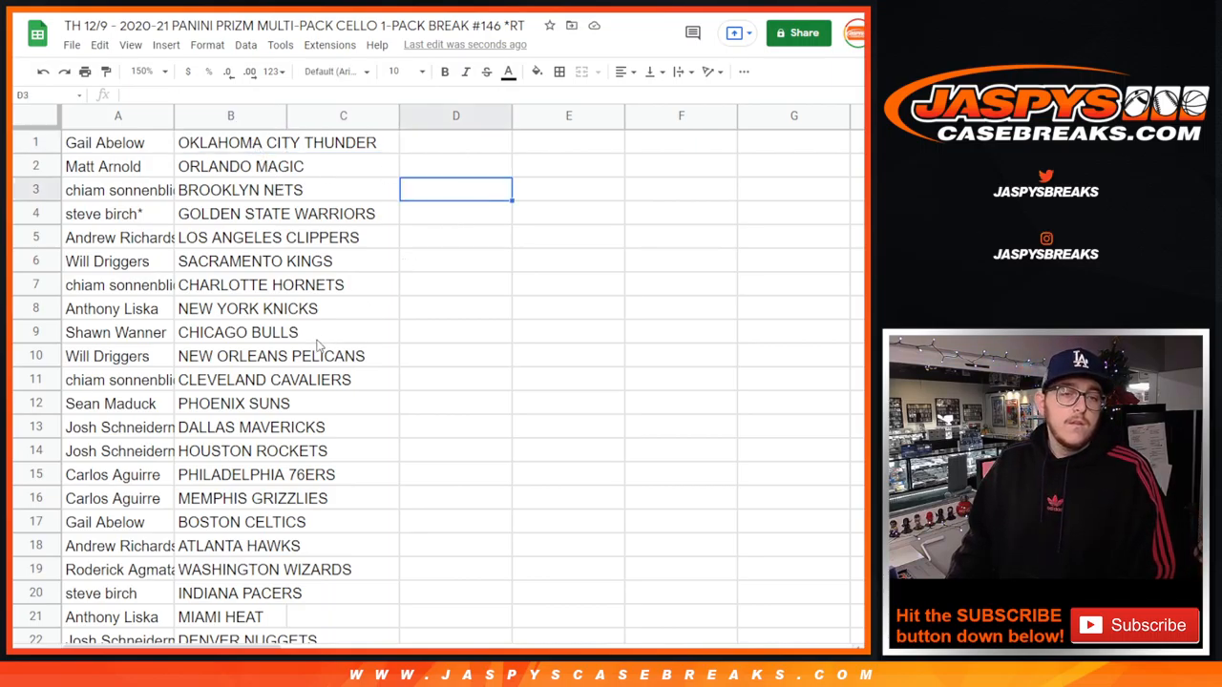
scroll(down, 3)
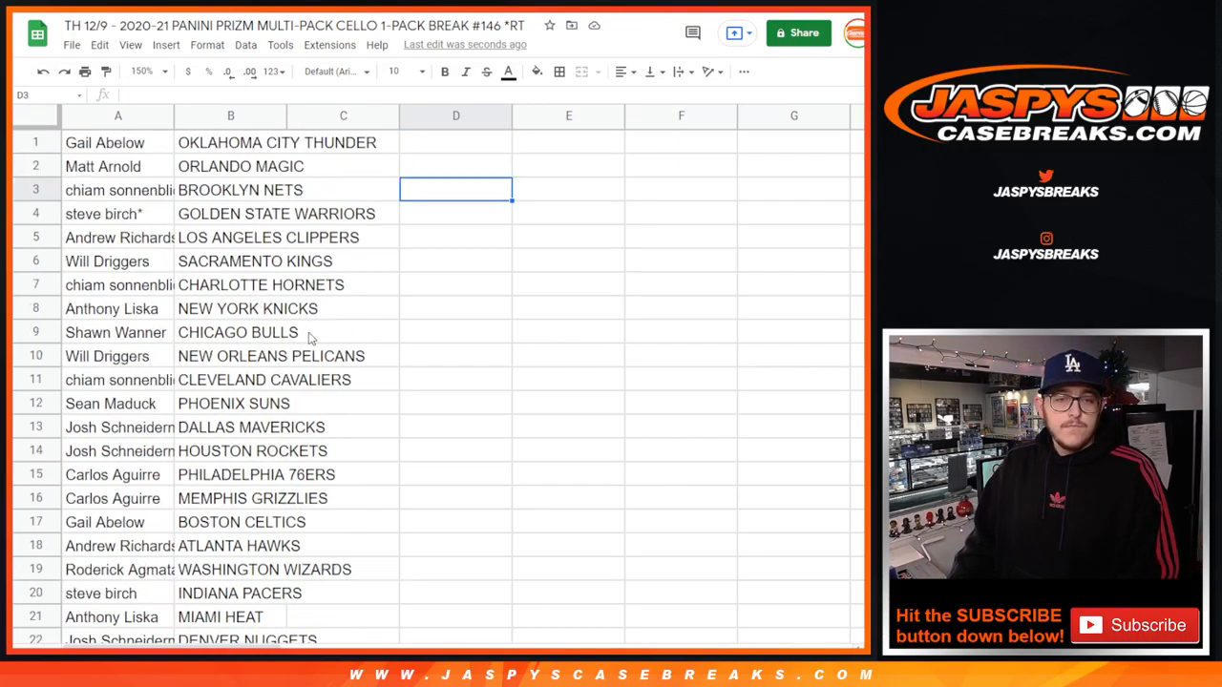
mouse_move(315, 355)
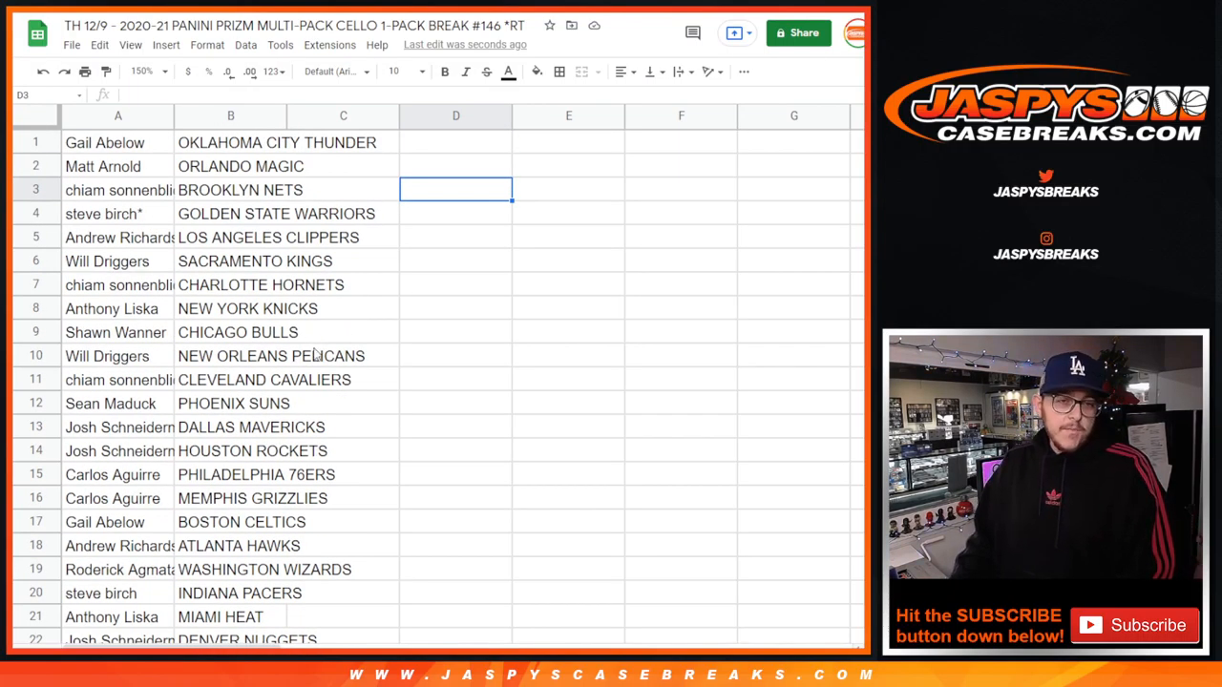
scroll(down, 3)
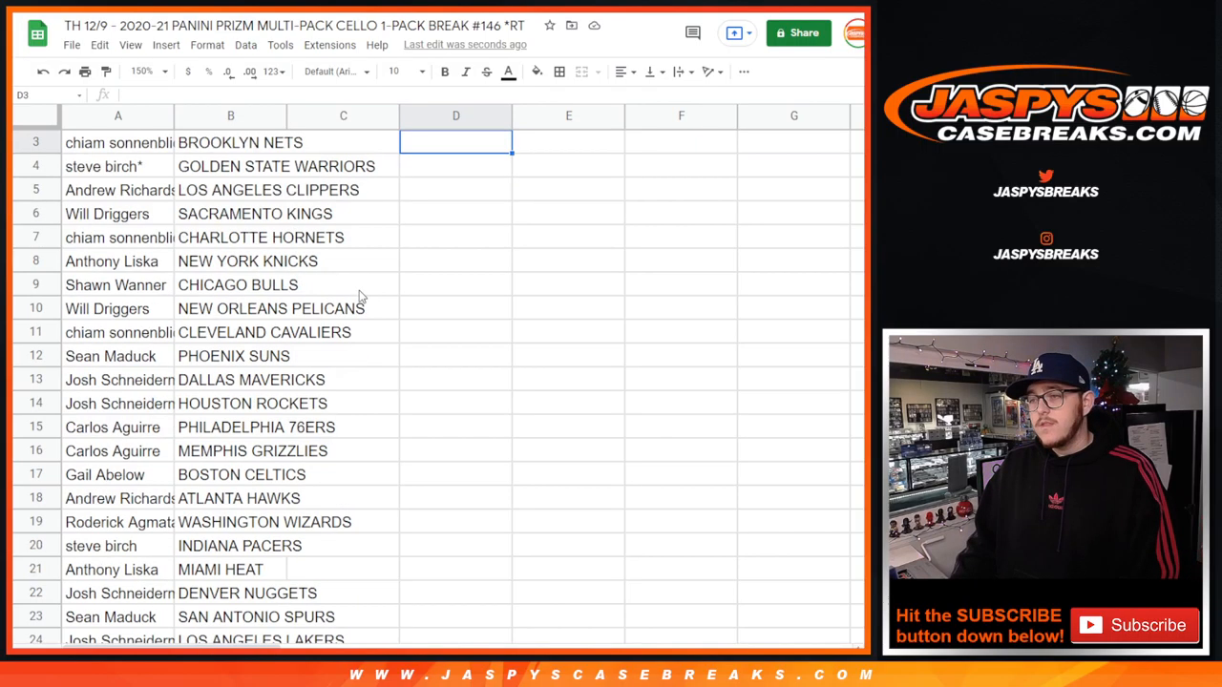
scroll(down, 3)
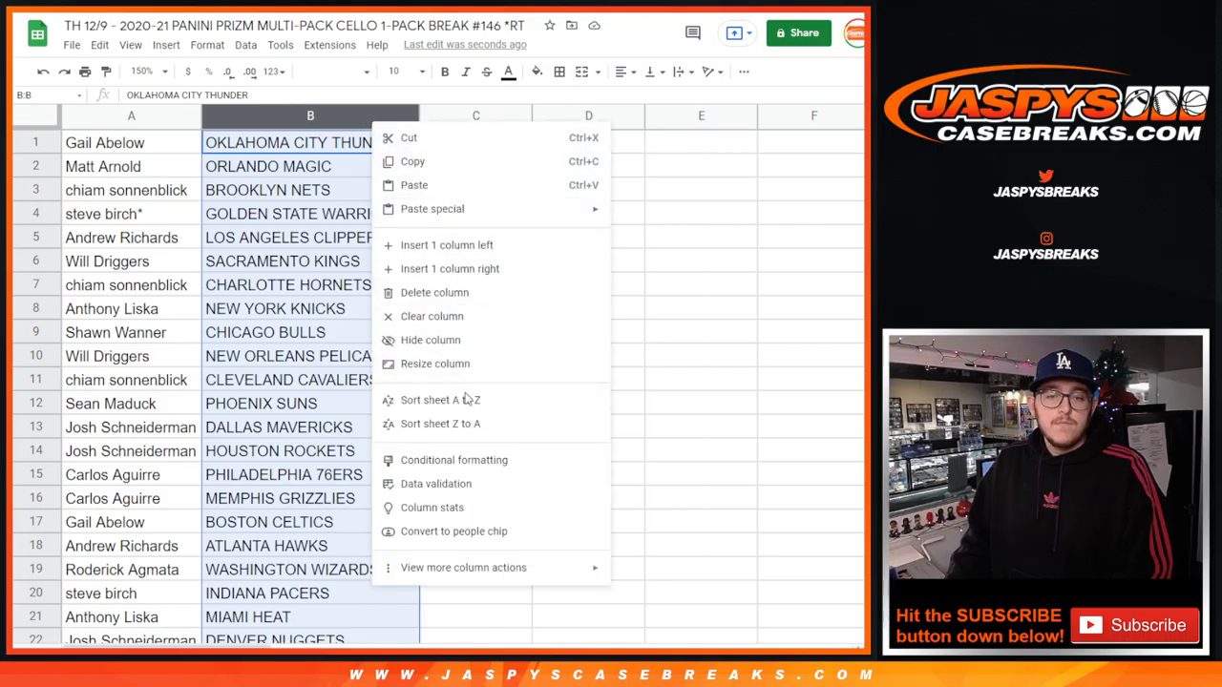
- Sort the sheet A to Z by the team column, Atlanta Hawks first
click(440, 399)
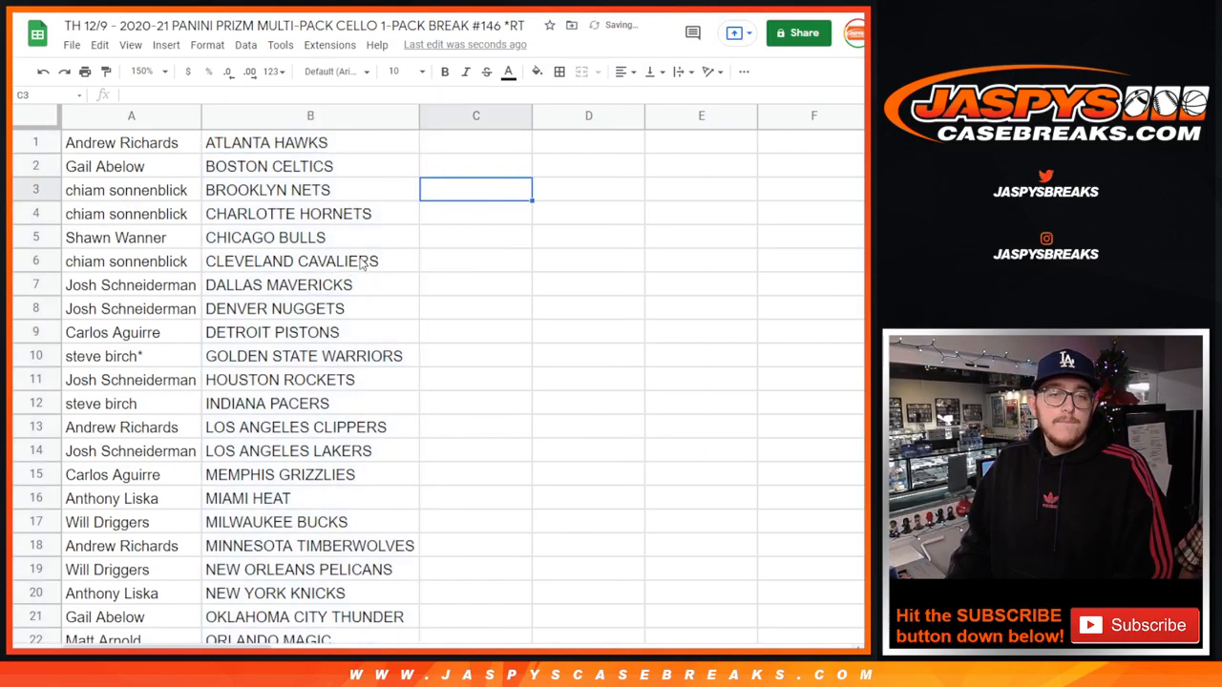
scroll(down, 3)
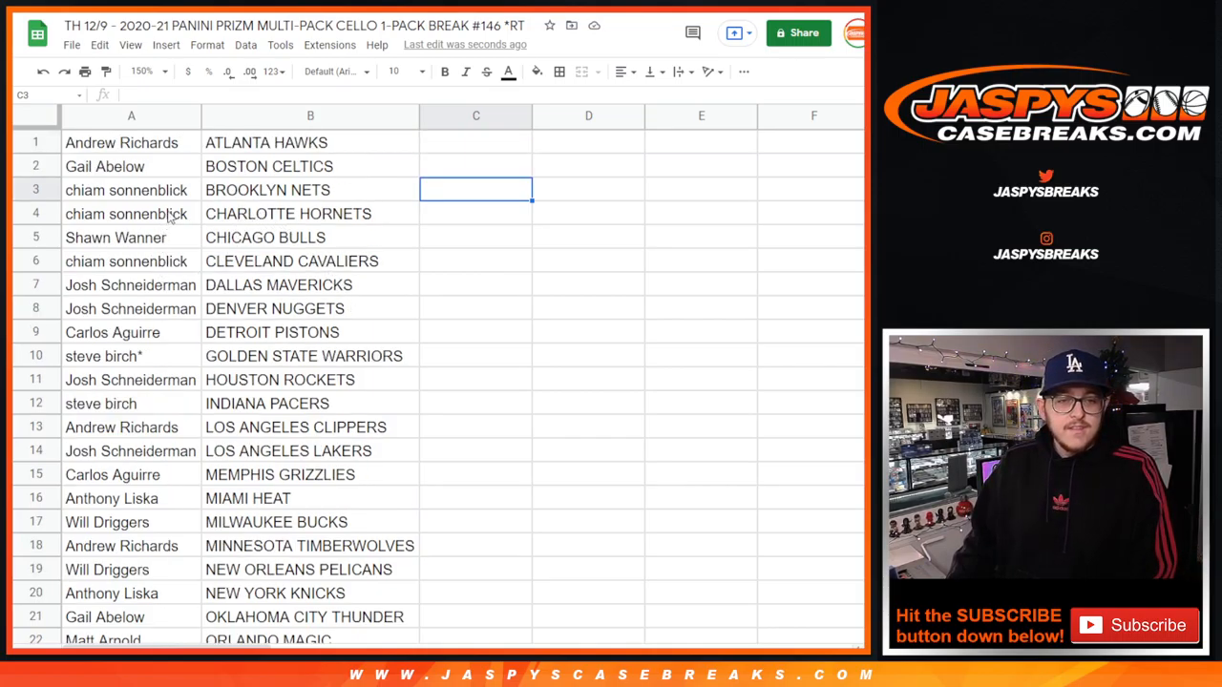
click(131, 115)
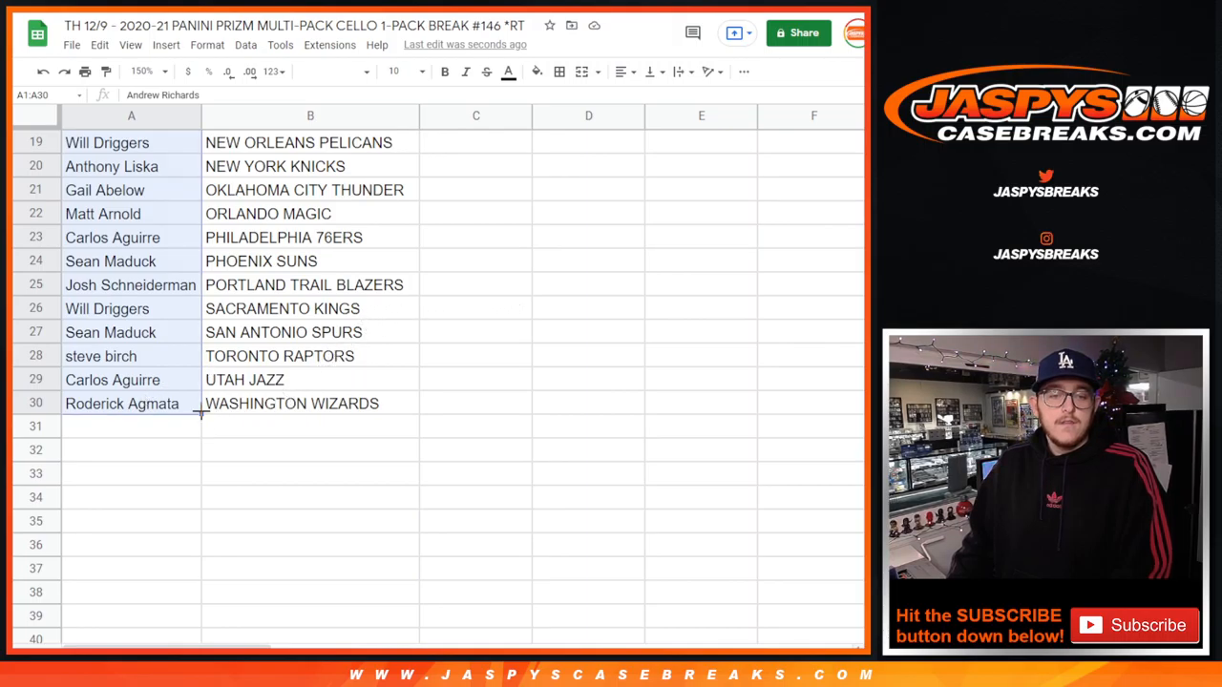
- Select A1:B30, dismiss the merge warning, and apply All borders to the table
click(309, 426)
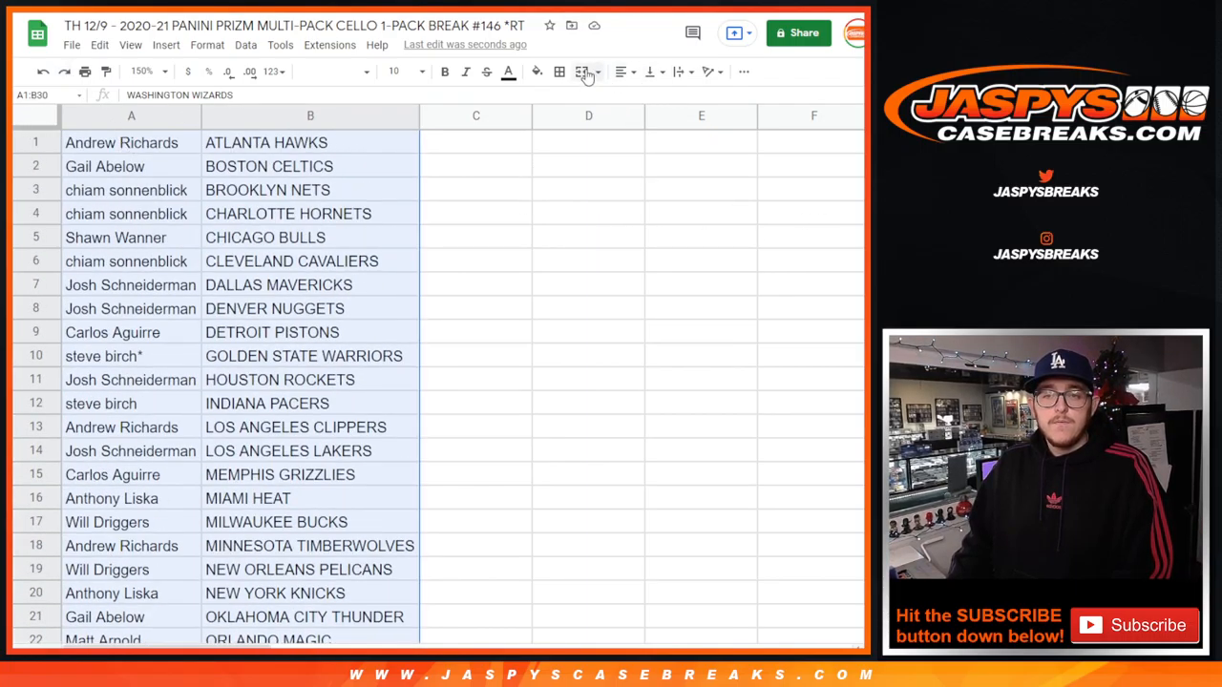
click(582, 71)
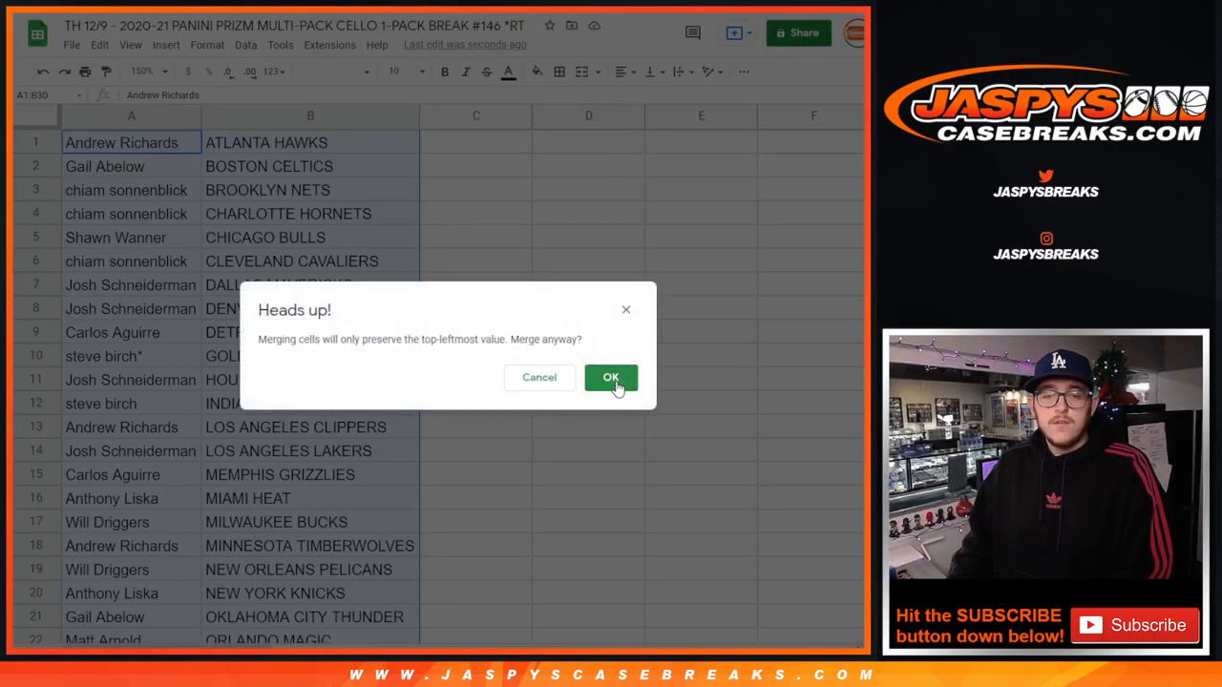
click(611, 377)
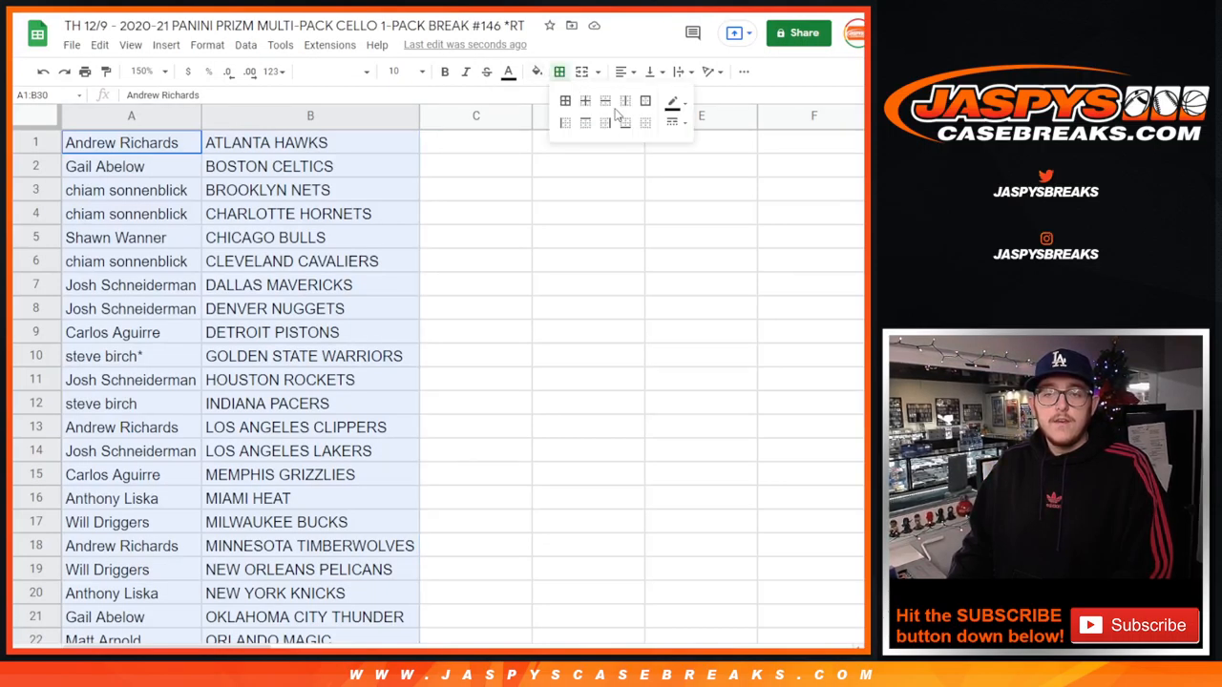
click(565, 101)
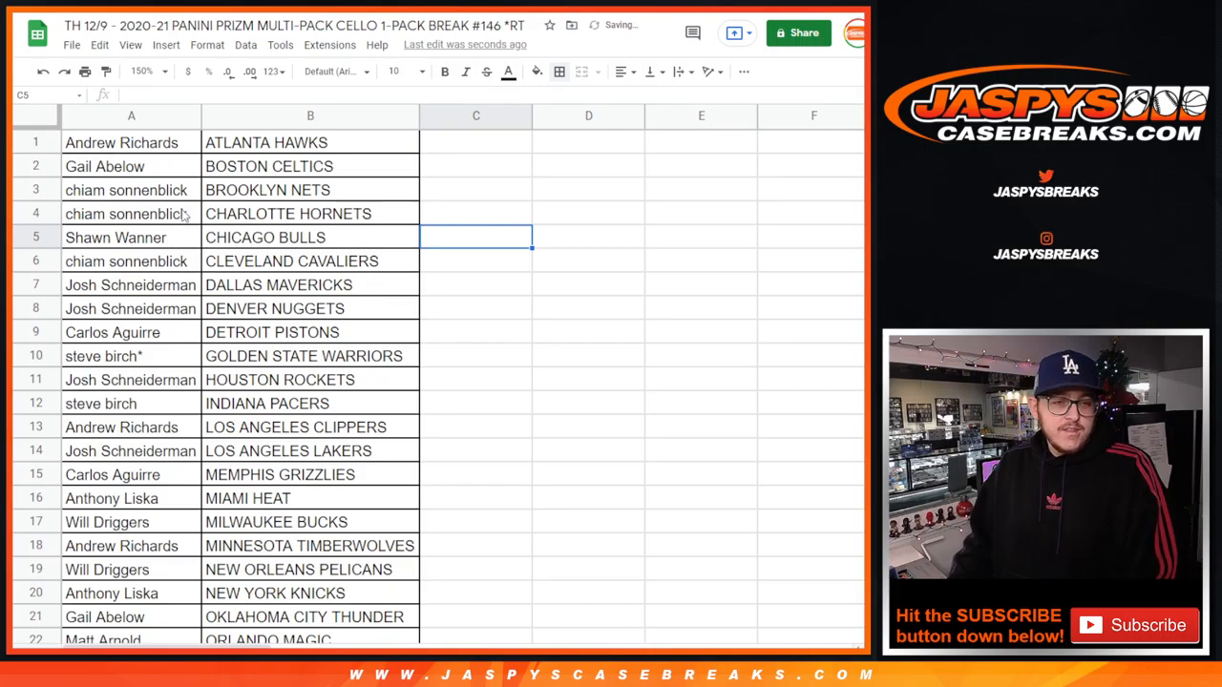
click(72, 45)
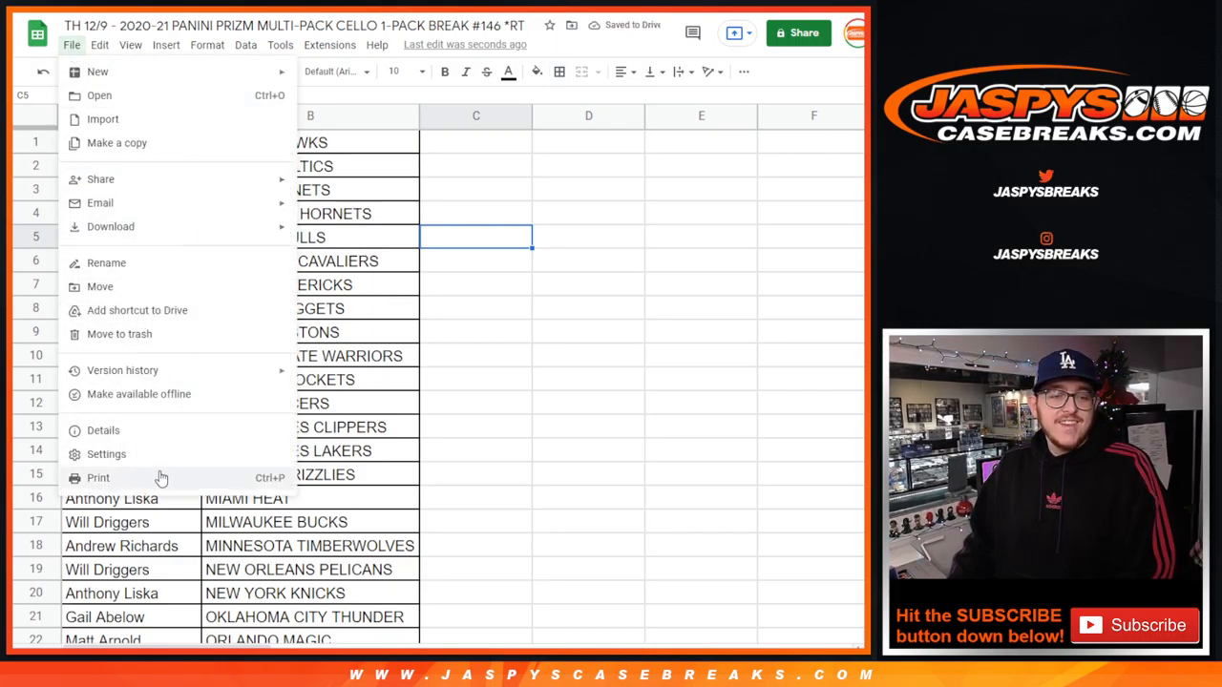
- Preview the print settings, reach the printer dialog and cancel it
click(98, 477)
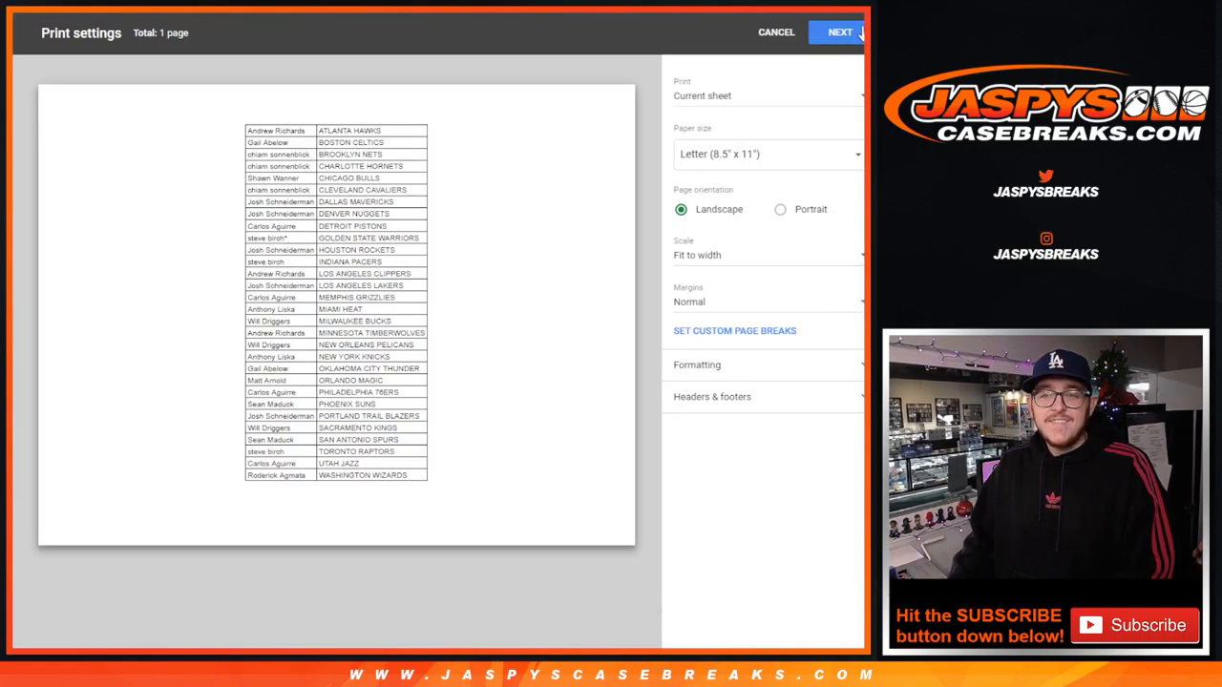
click(839, 31)
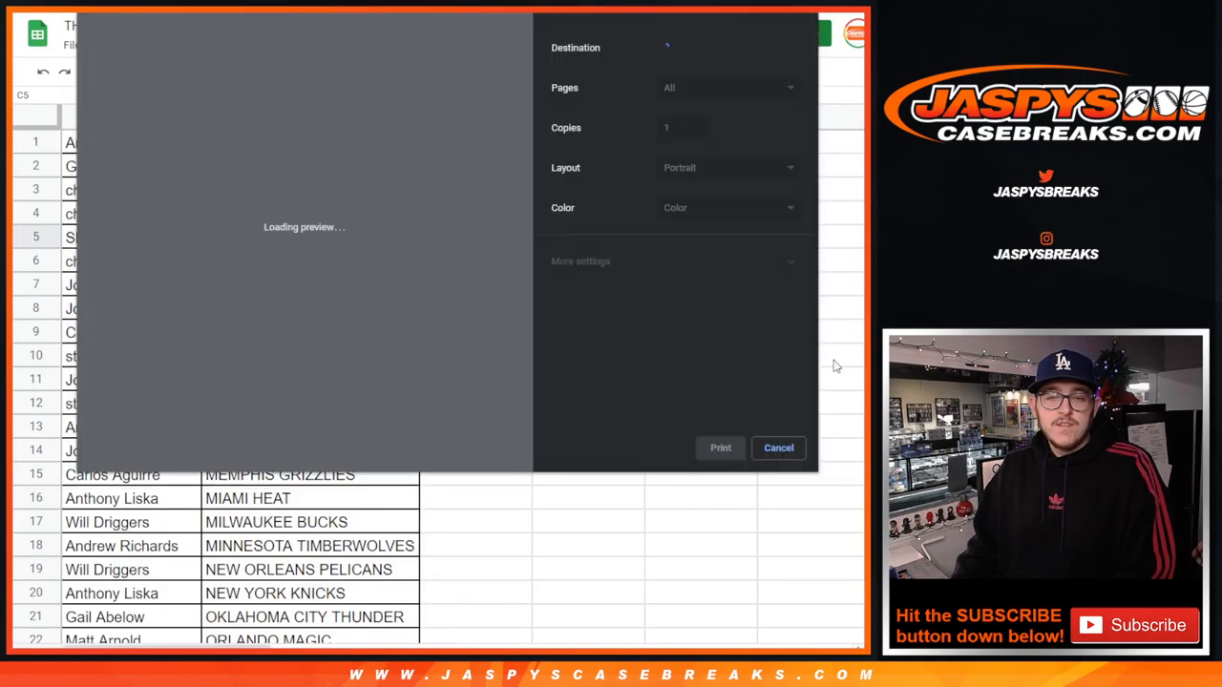
click(778, 448)
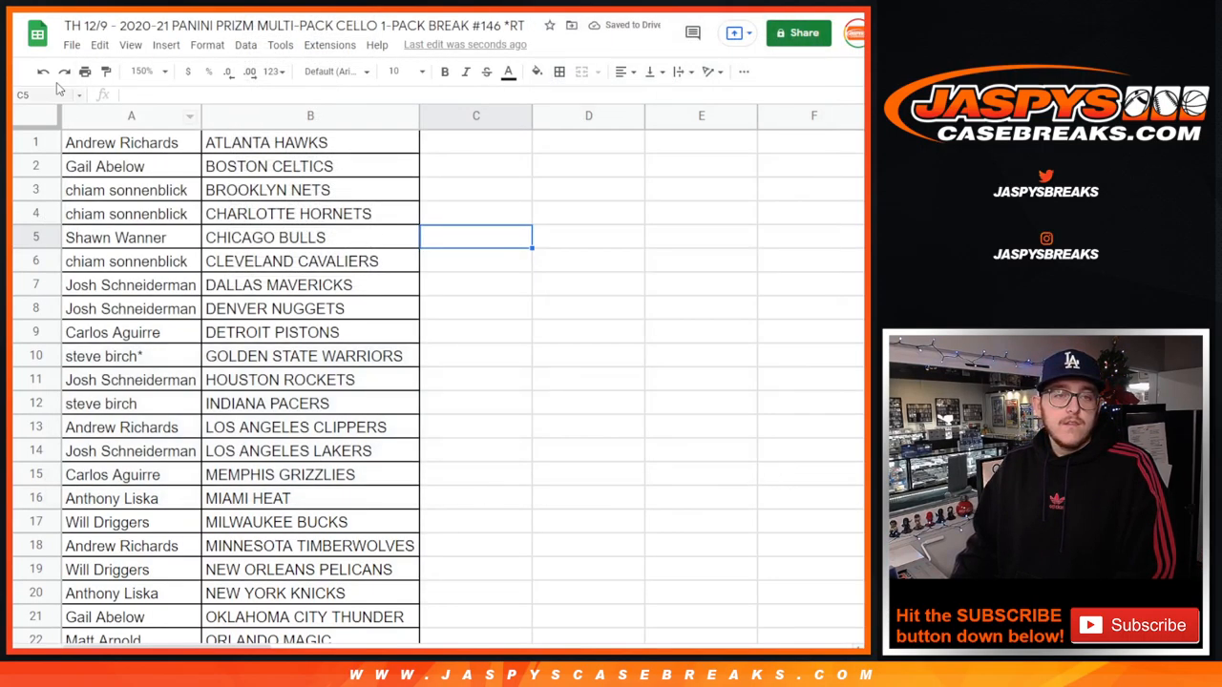
- Print the bordered table with the workbook title enabled as the page header
click(70, 45)
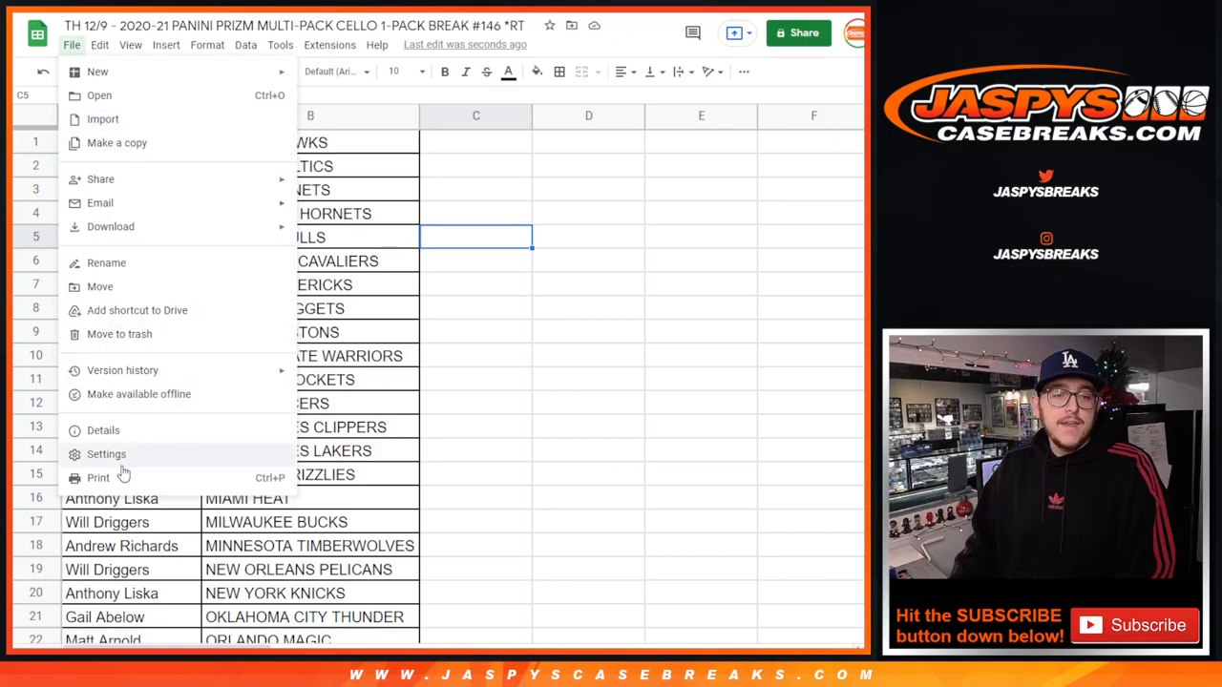
click(97, 477)
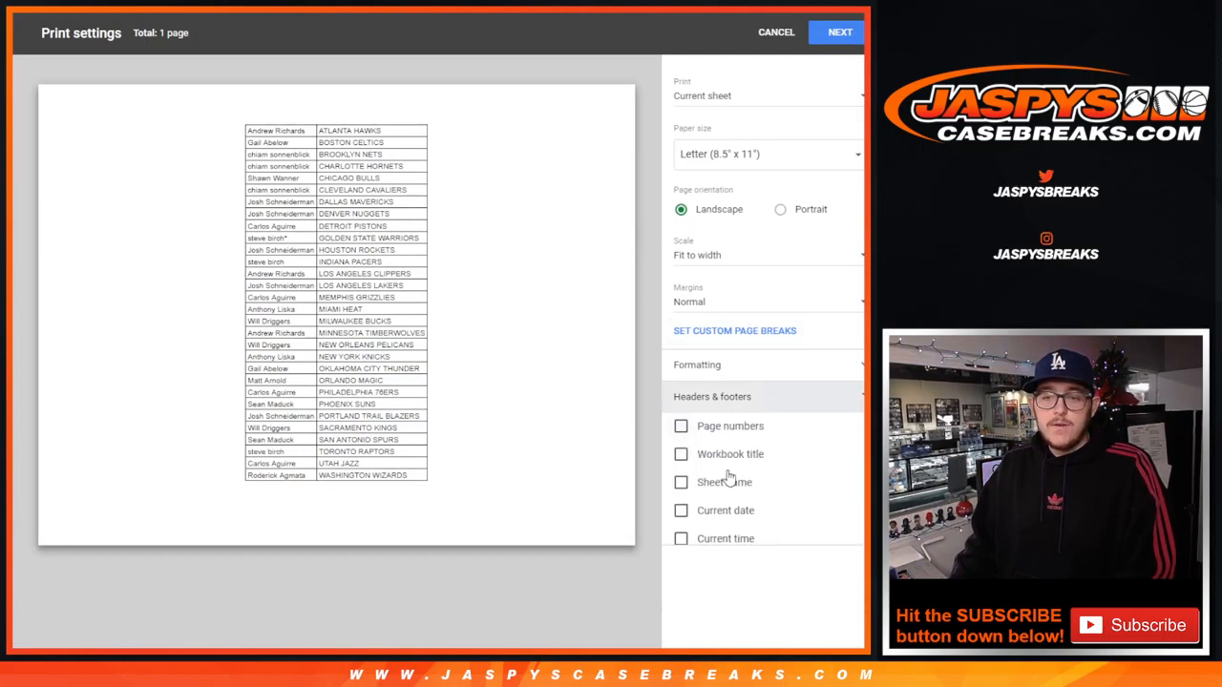
click(680, 453)
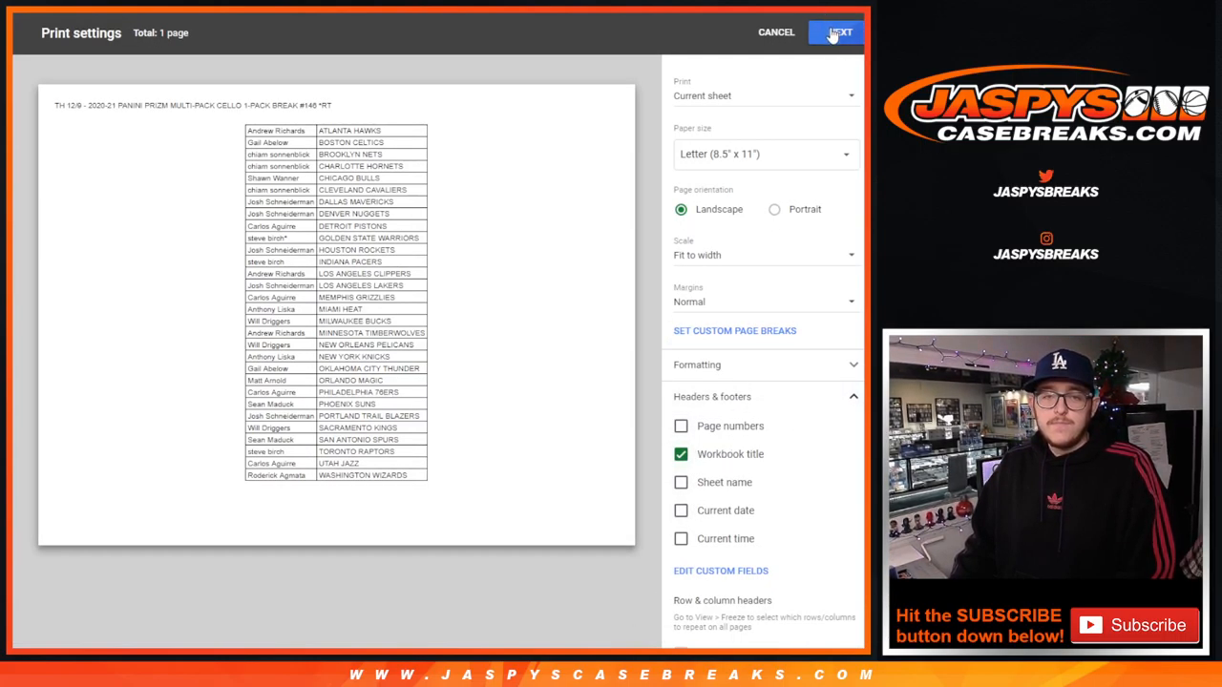
click(837, 32)
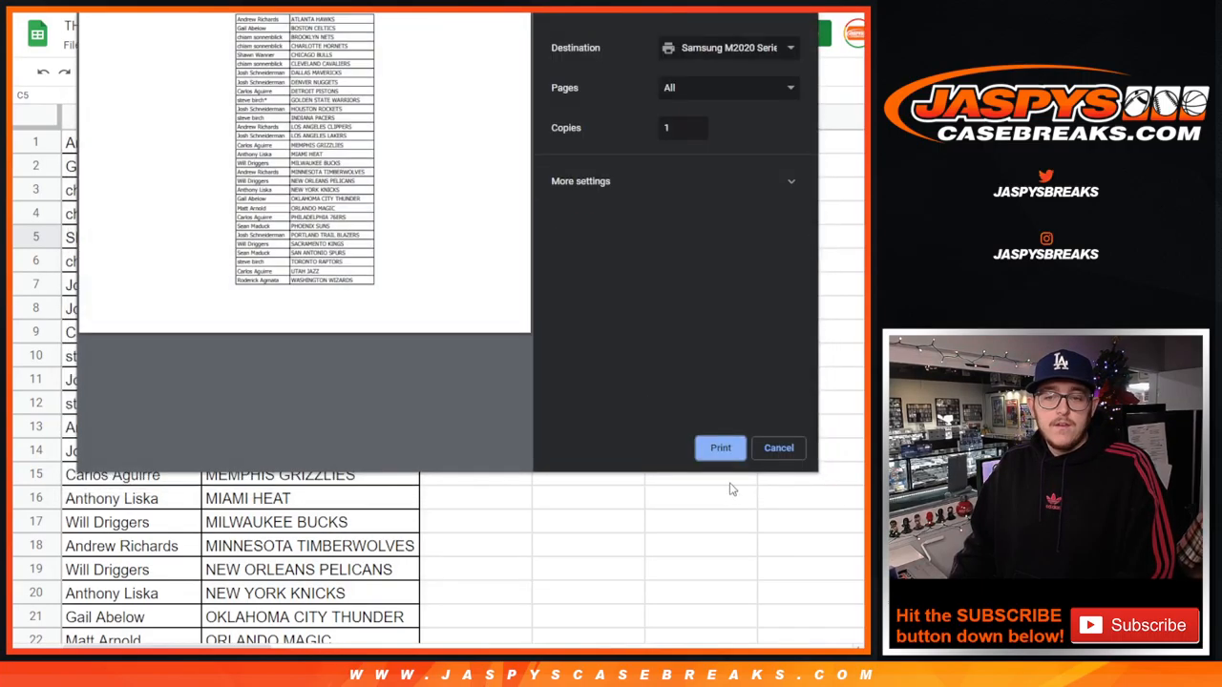
click(778, 448)
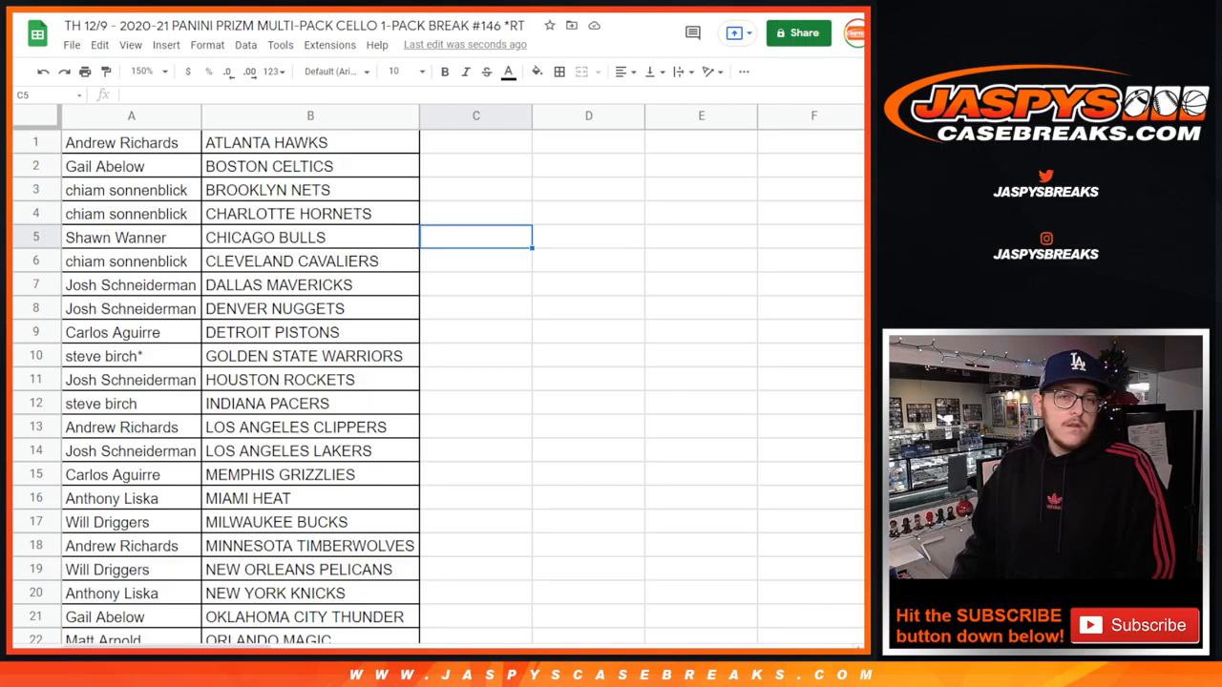
- Preview a portrait-orientation print with header options shown, then cancel without printing
click(71, 45)
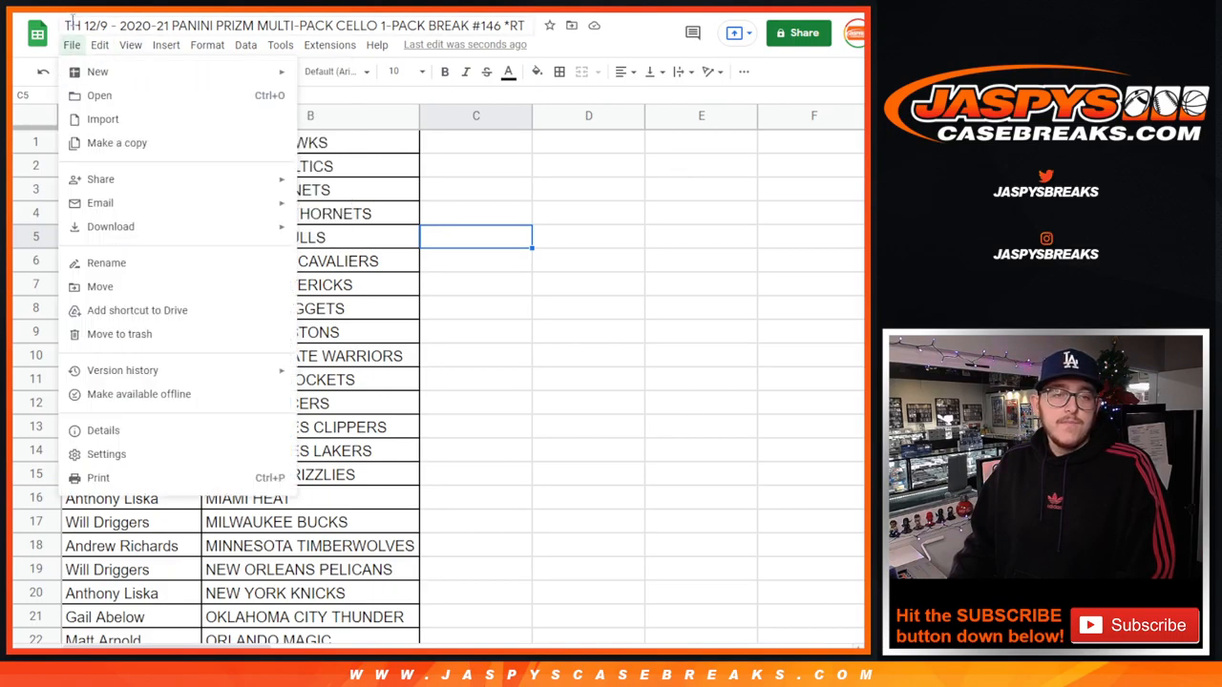
click(97, 477)
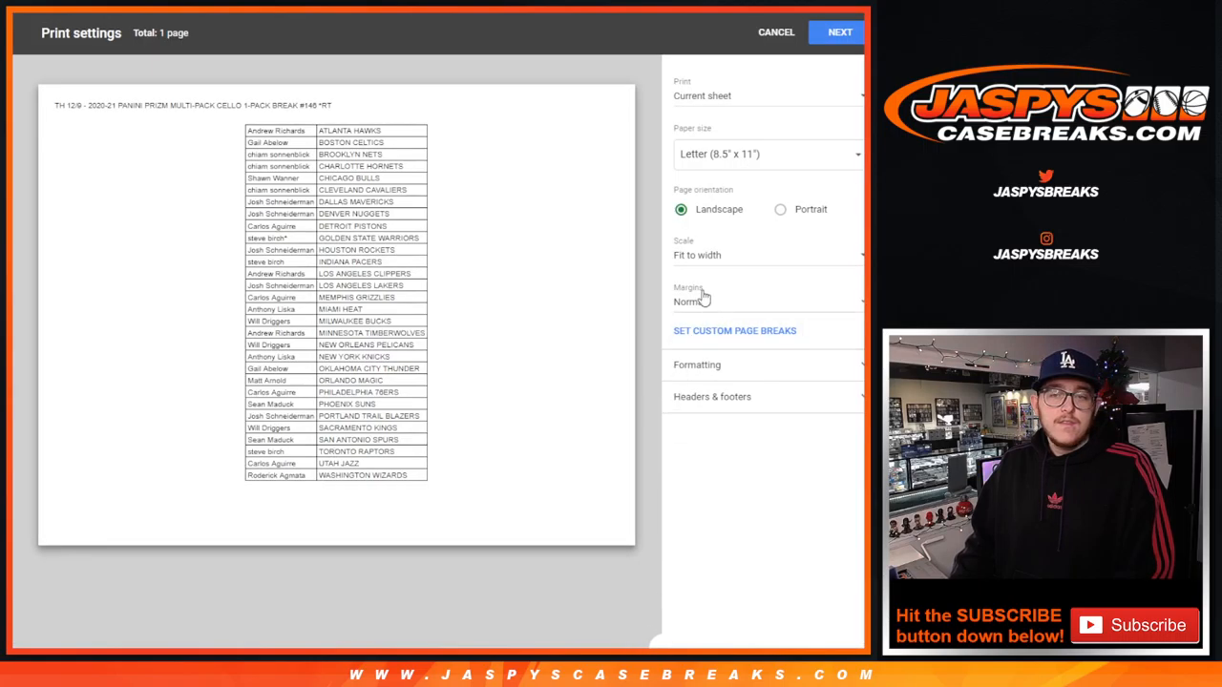
click(781, 209)
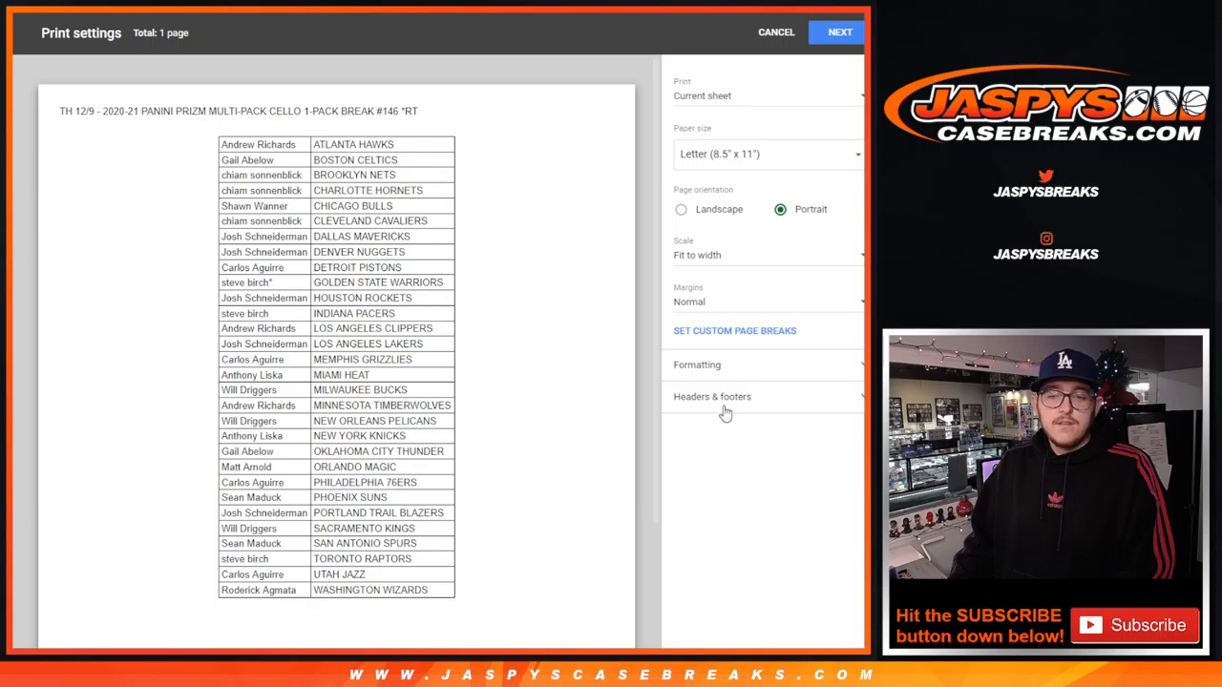
click(712, 396)
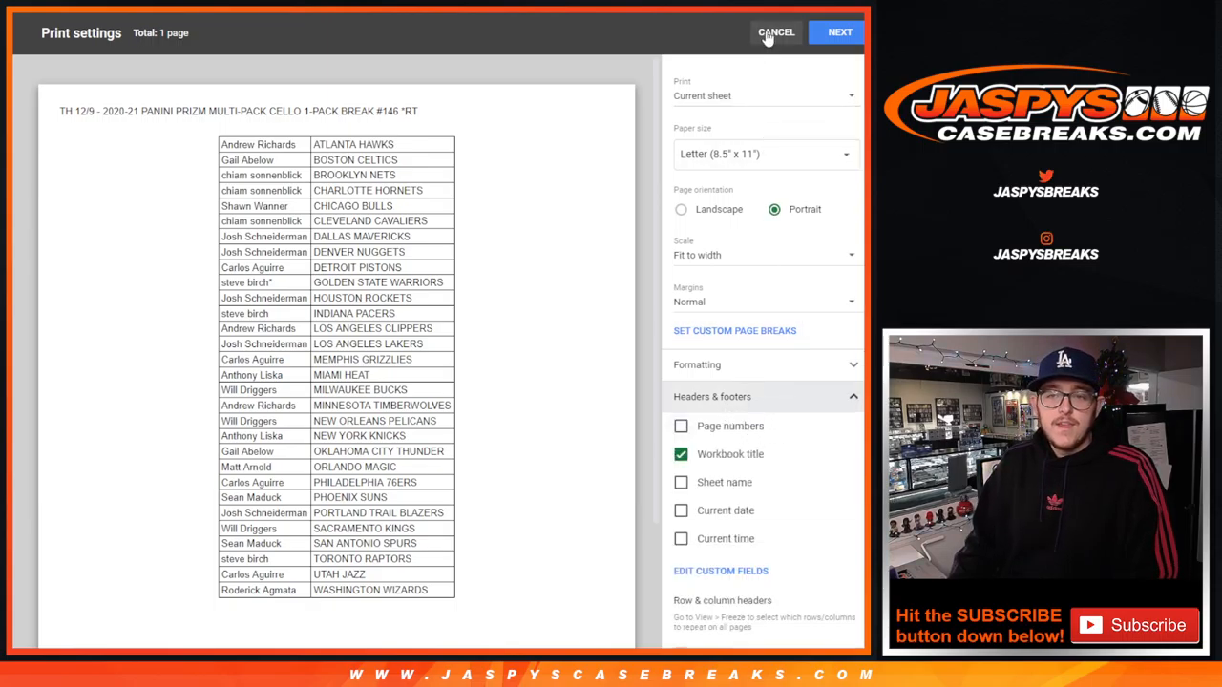
click(775, 31)
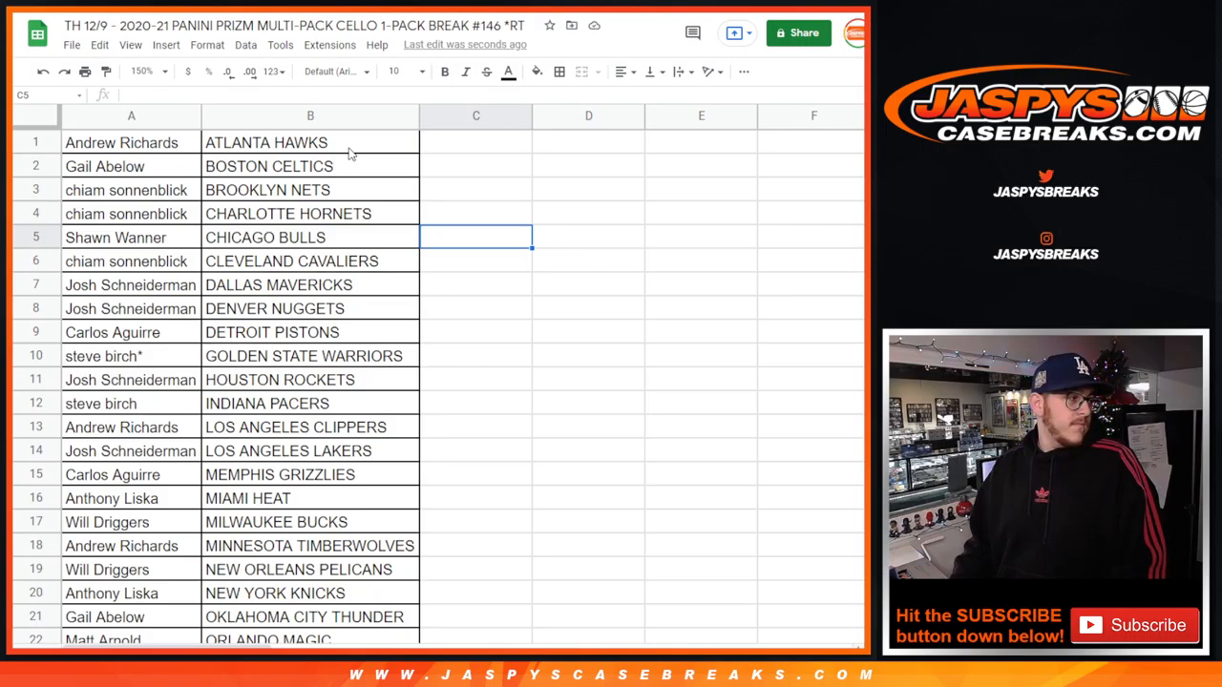
mouse_move(503, 197)
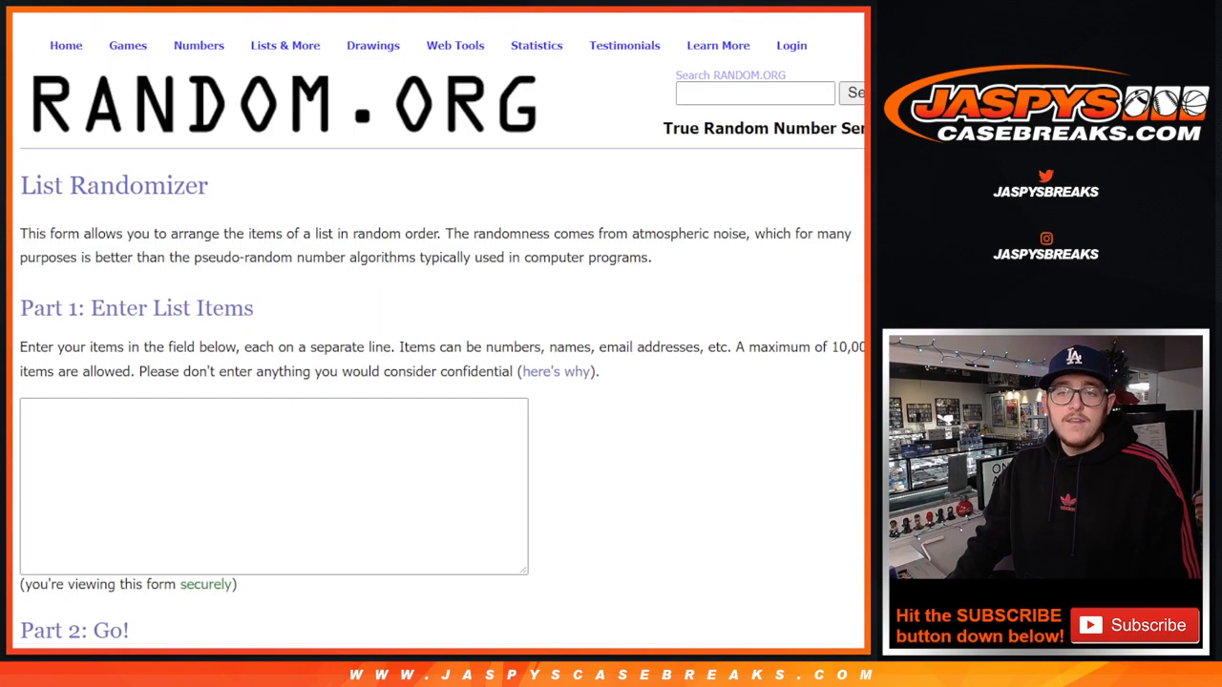
- Paste the entrants' names into the List Randomizer's item box
click(186, 462)
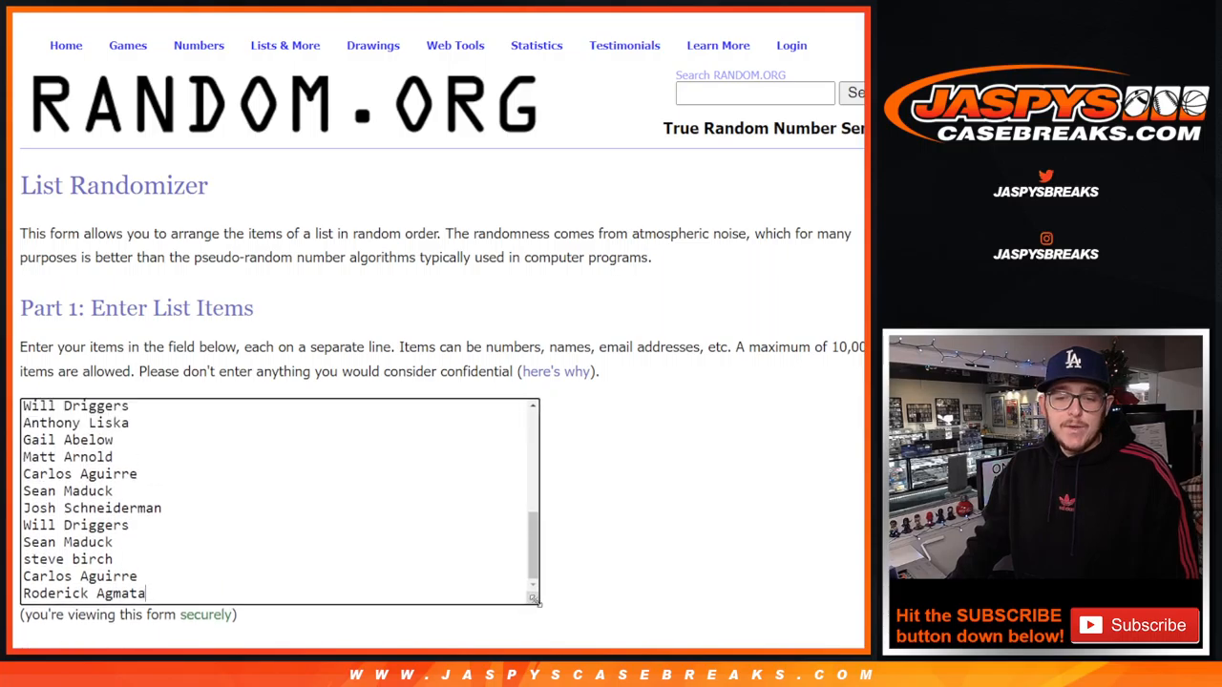
scroll(down, 3)
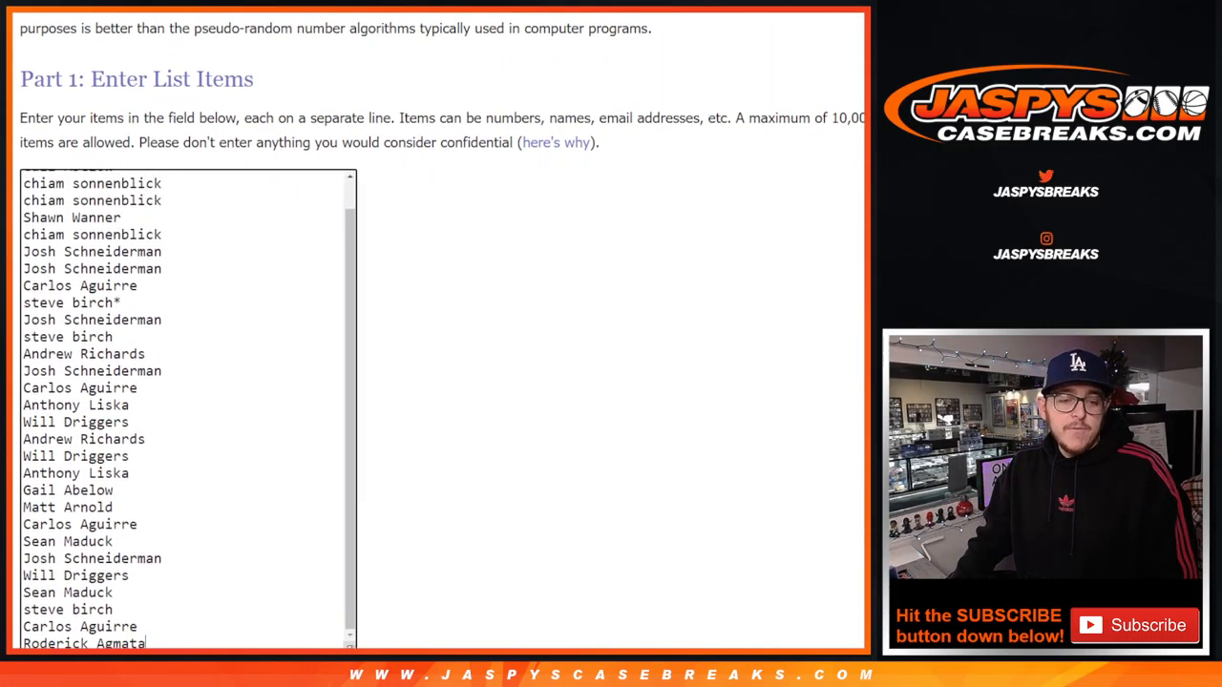
scroll(down, 3)
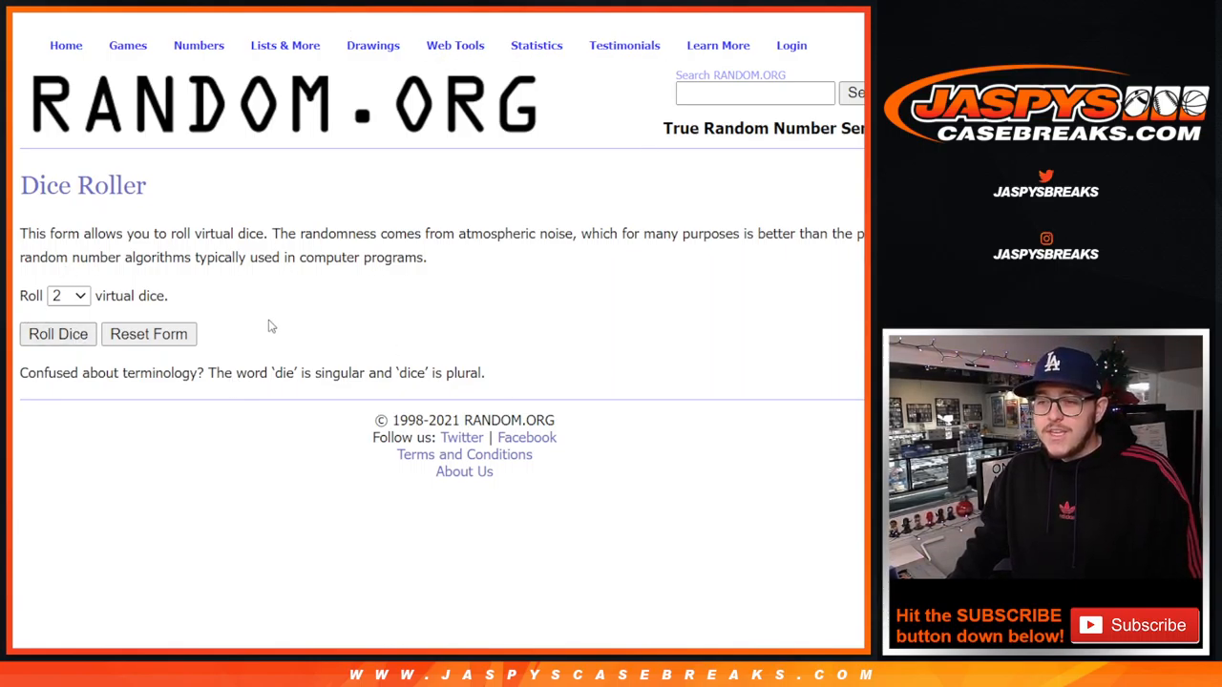
mouse_move(764, 378)
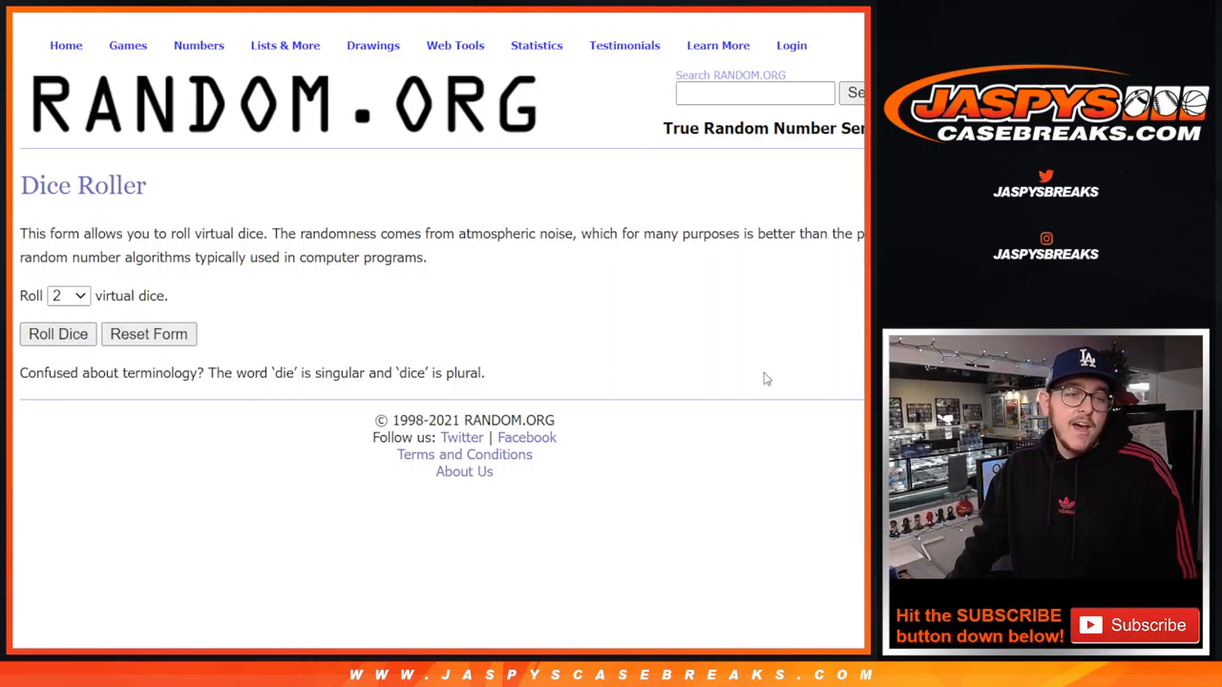
- Return to the List Randomizer page holding the entrants' names
click(59, 334)
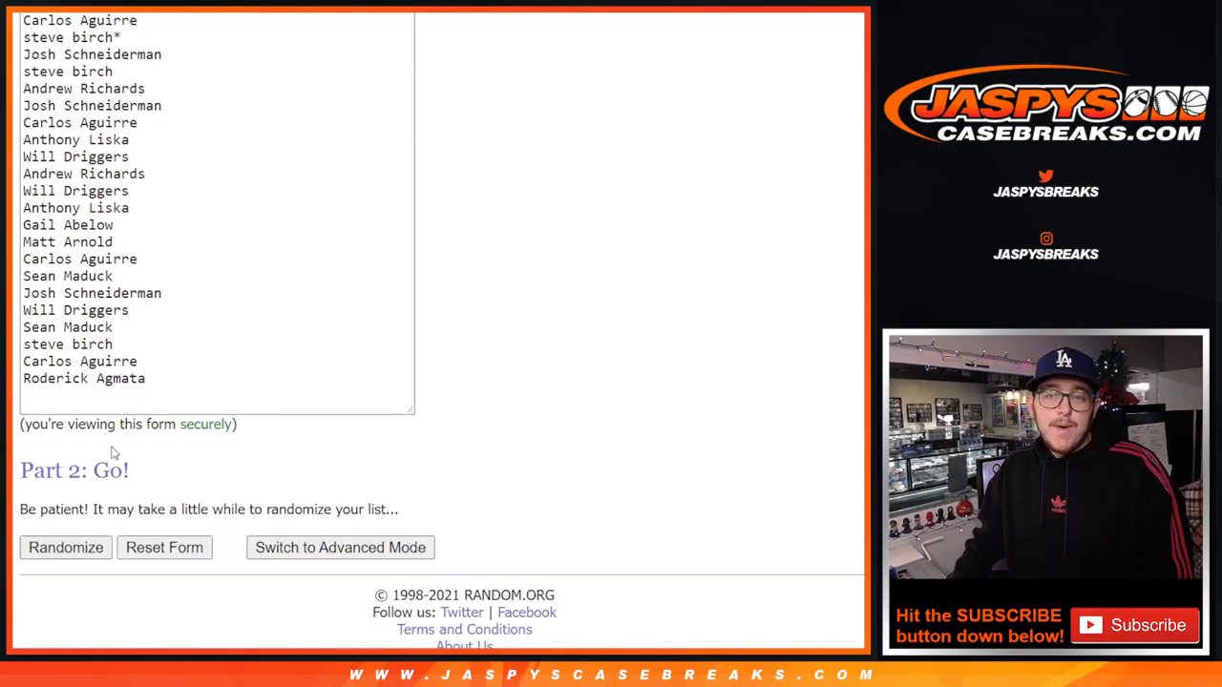
- Randomize the 30 entrant names and reshuffle with Again! until ten randomizations are done
click(65, 547)
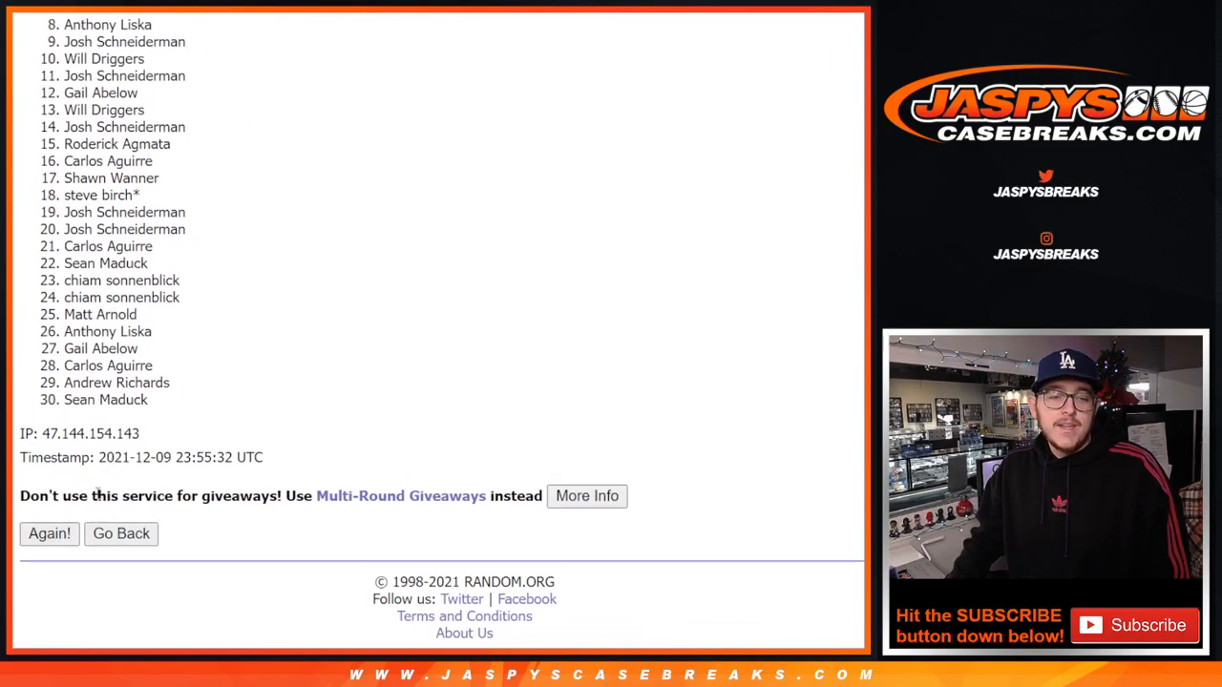
click(49, 533)
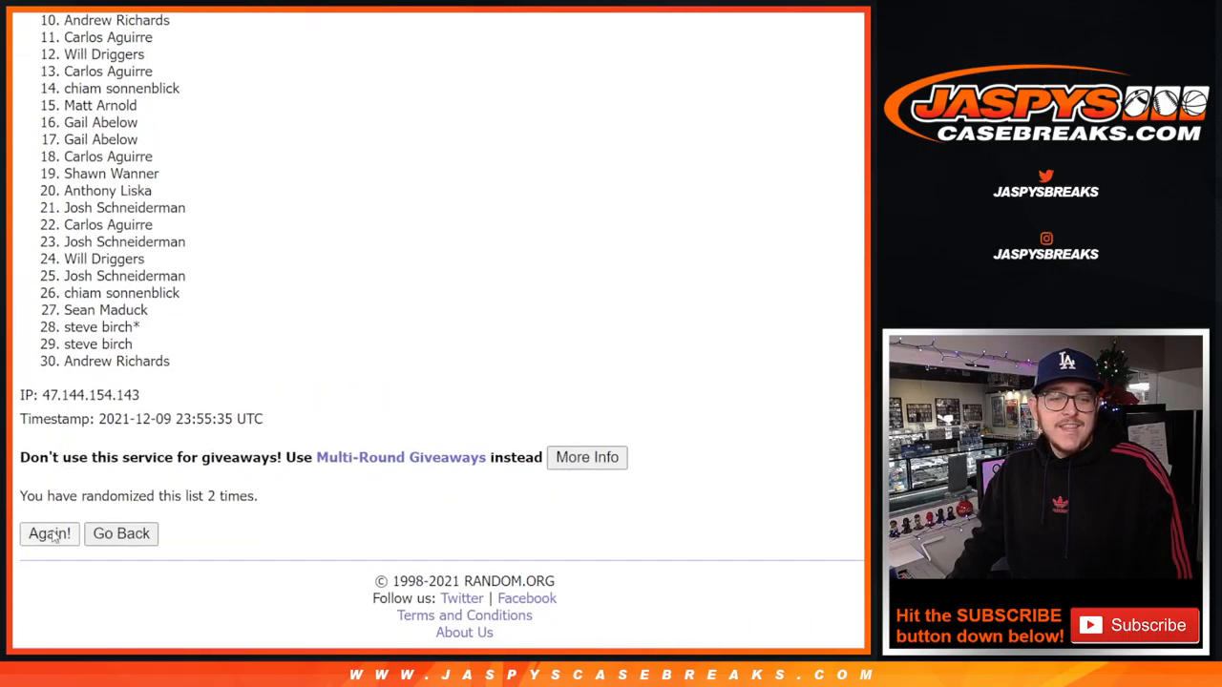
click(48, 534)
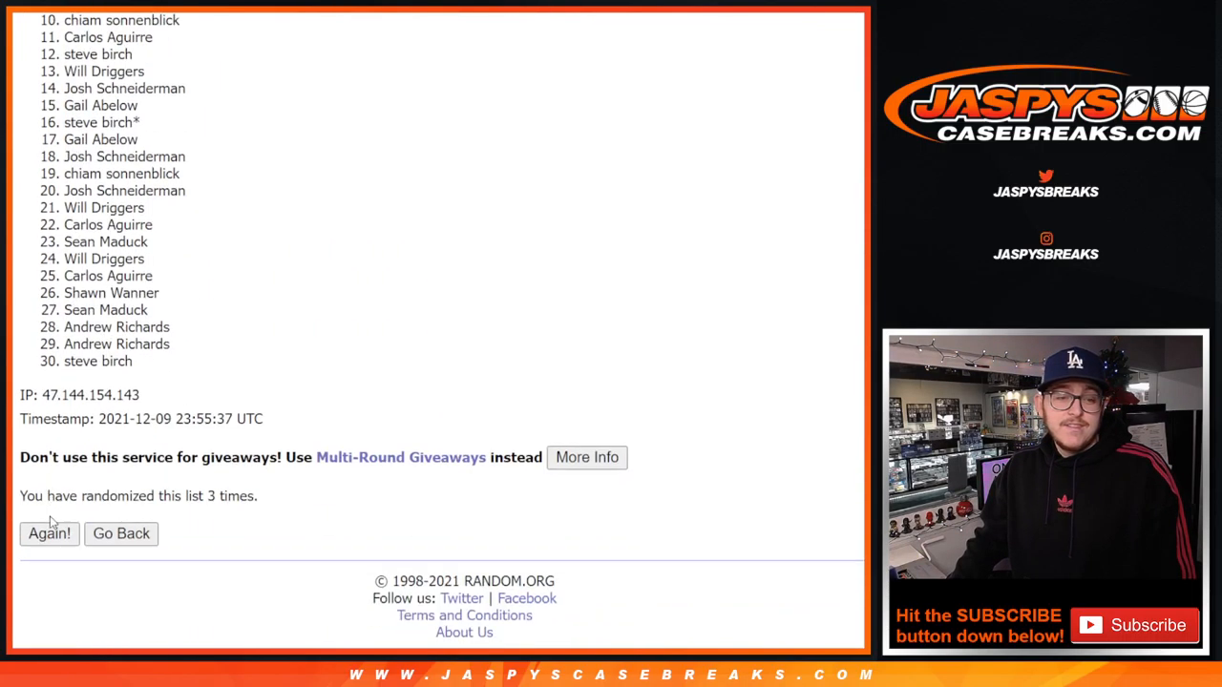
click(49, 533)
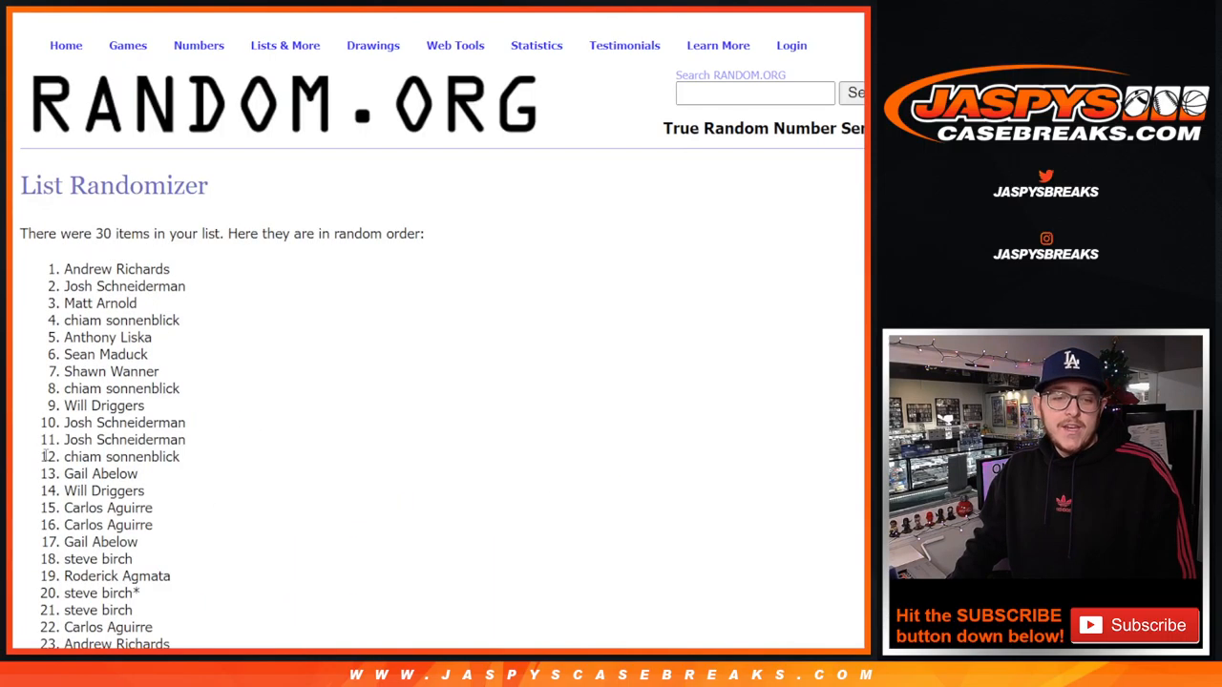
scroll(down, 3)
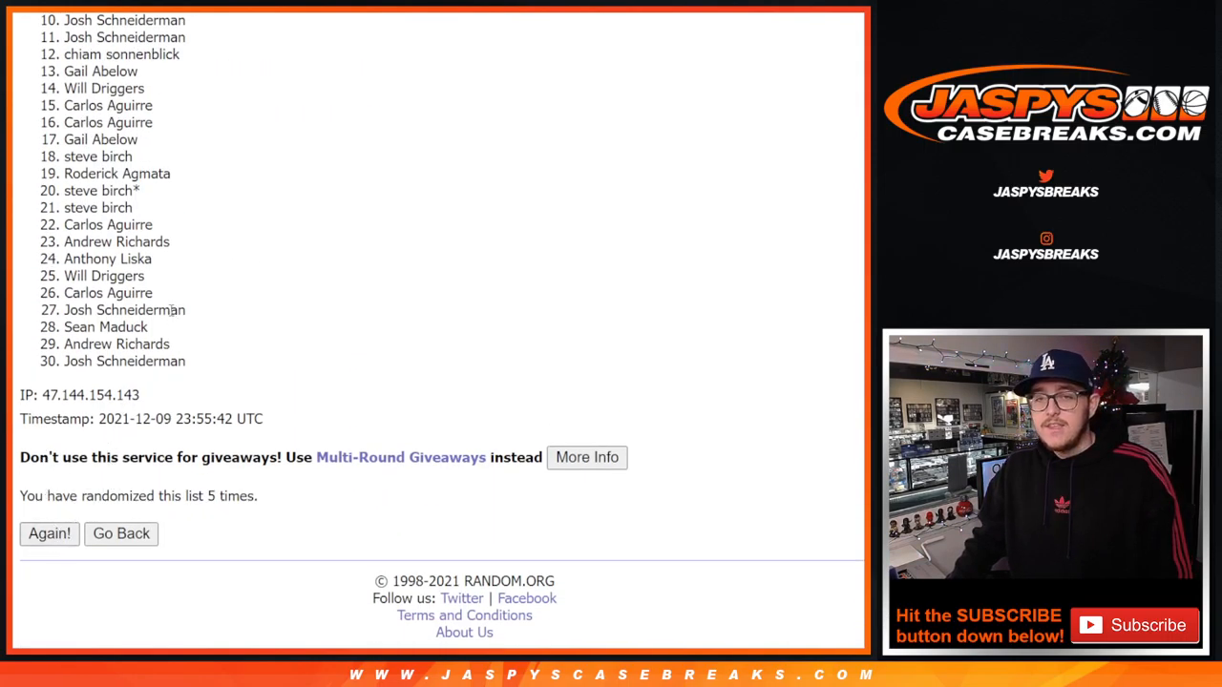
click(49, 534)
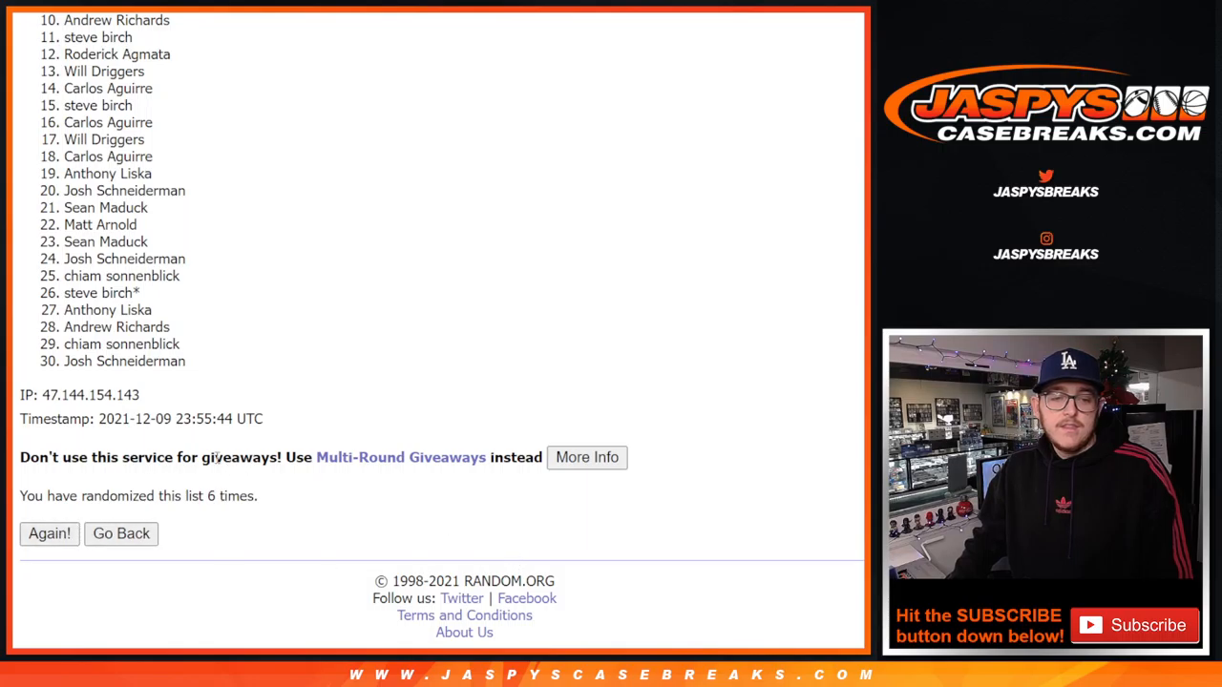
click(49, 533)
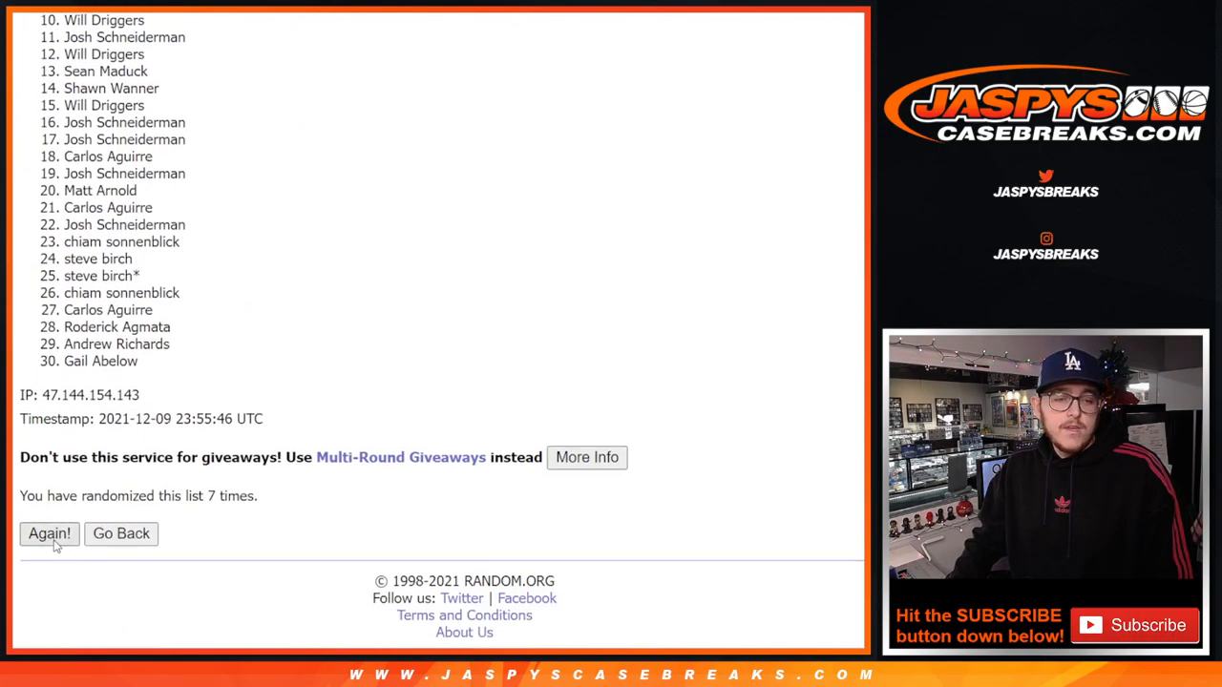
click(49, 534)
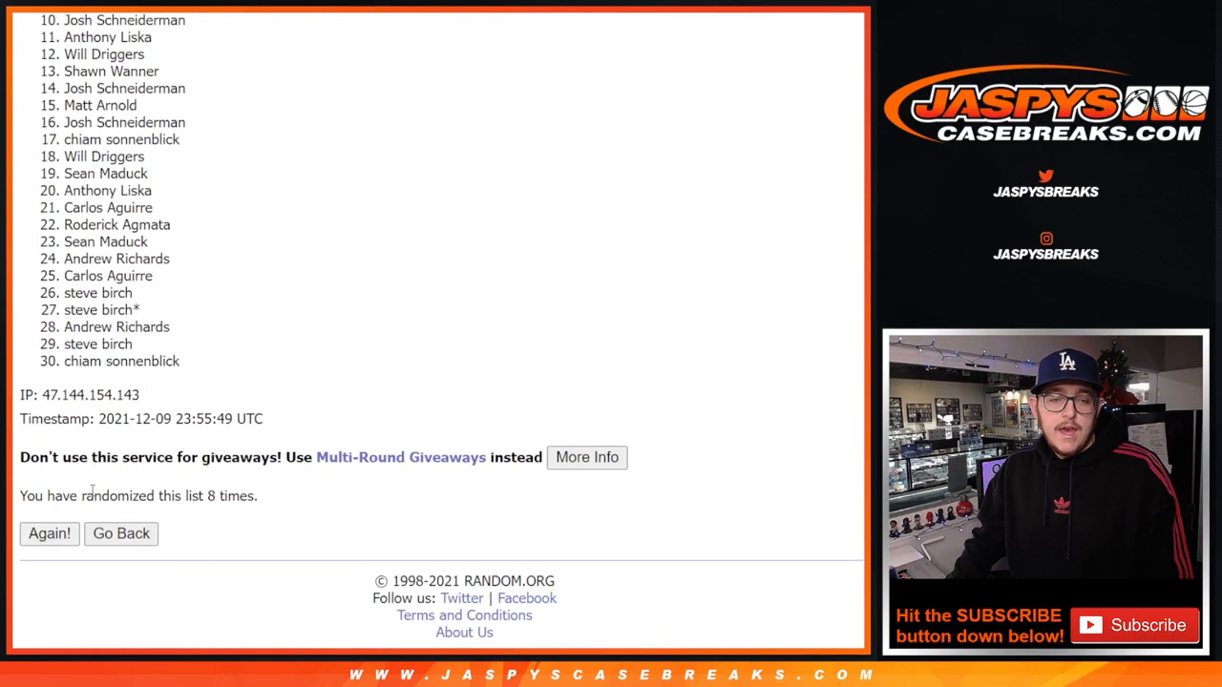
click(49, 534)
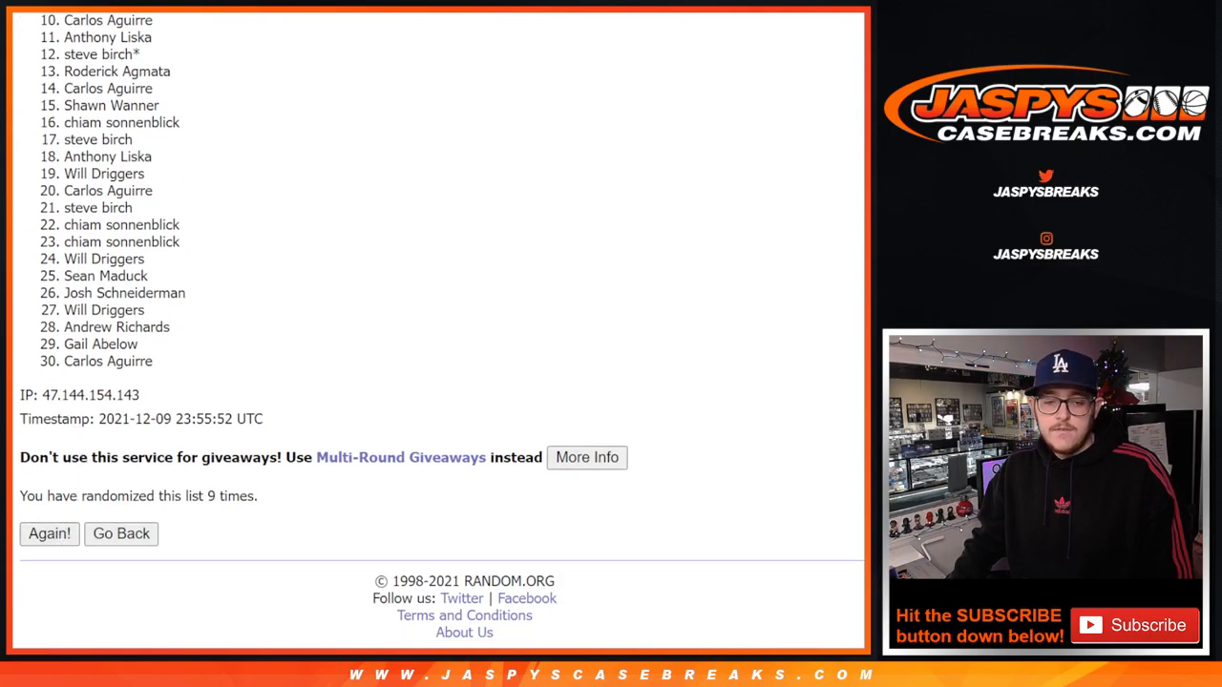
click(49, 534)
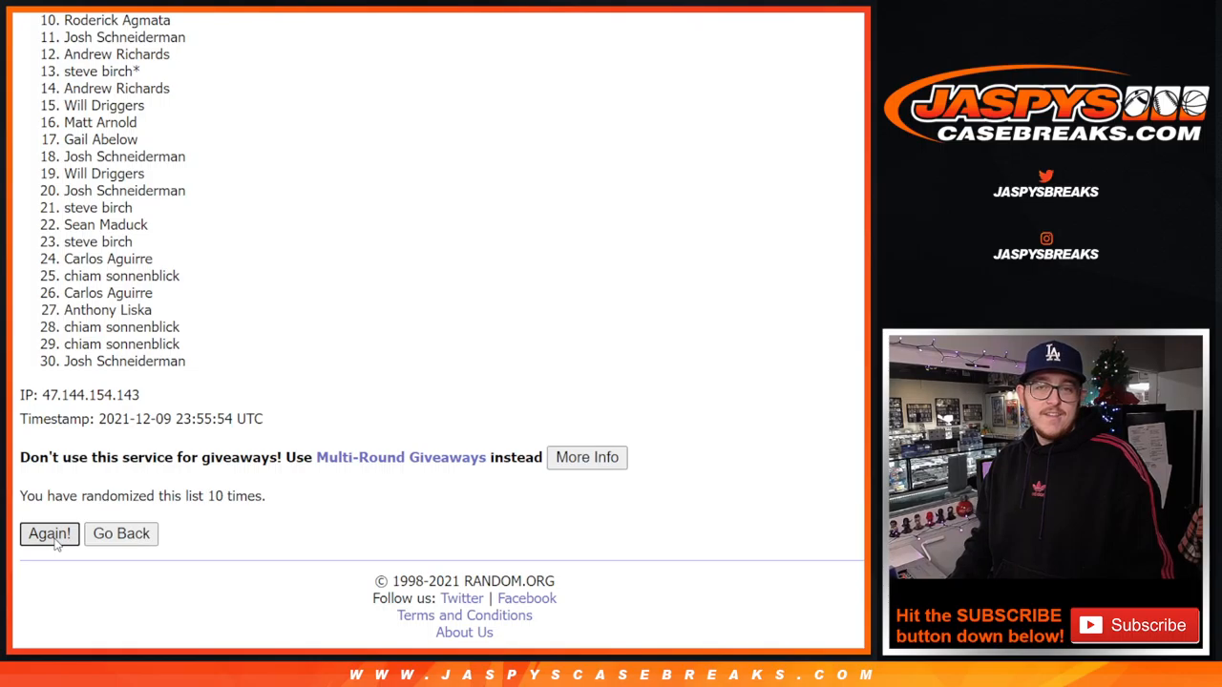
click(49, 533)
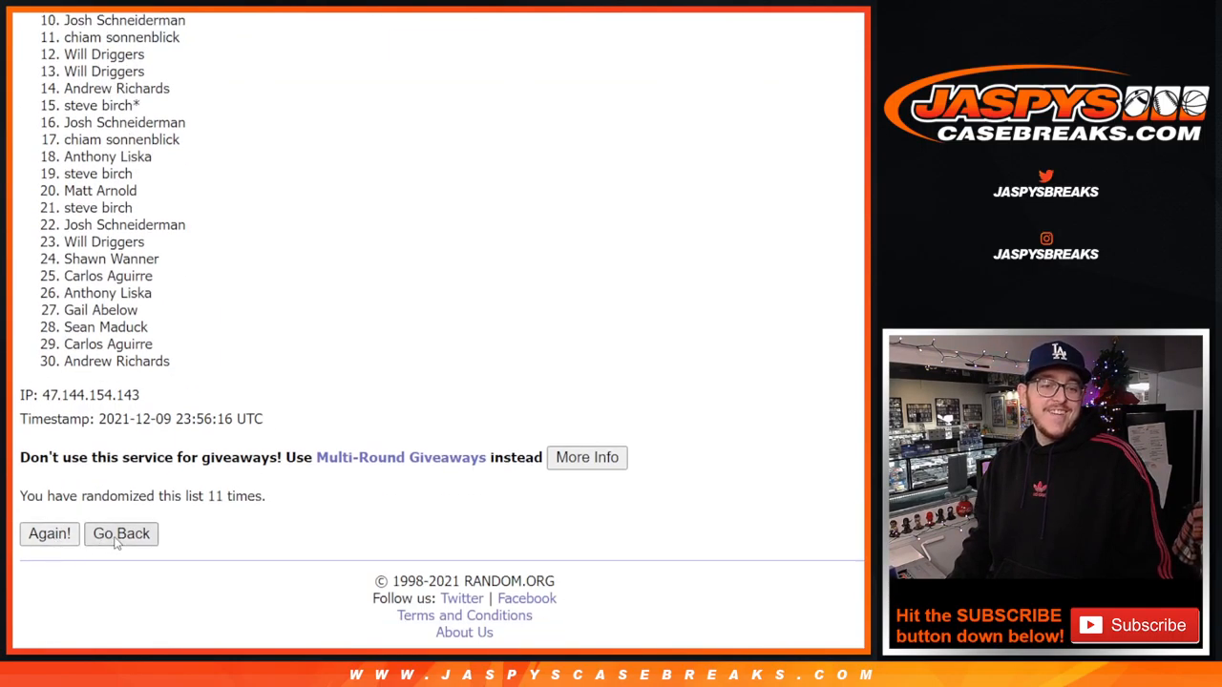
click(49, 534)
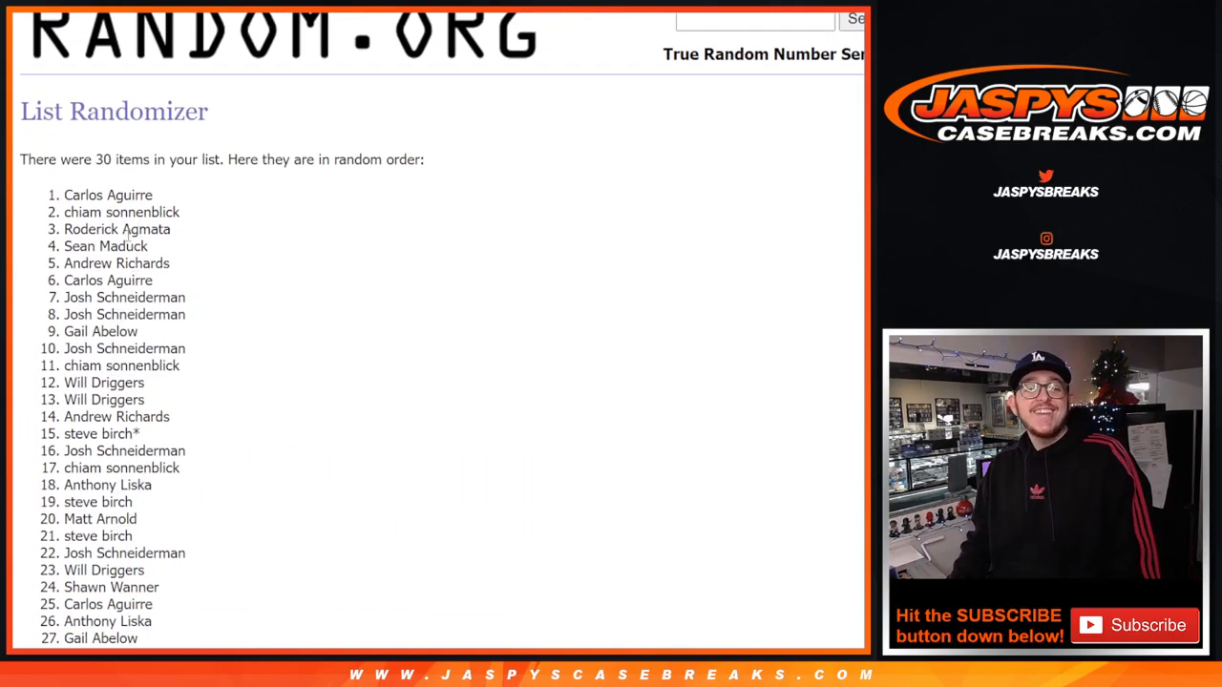
double_click(108, 195)
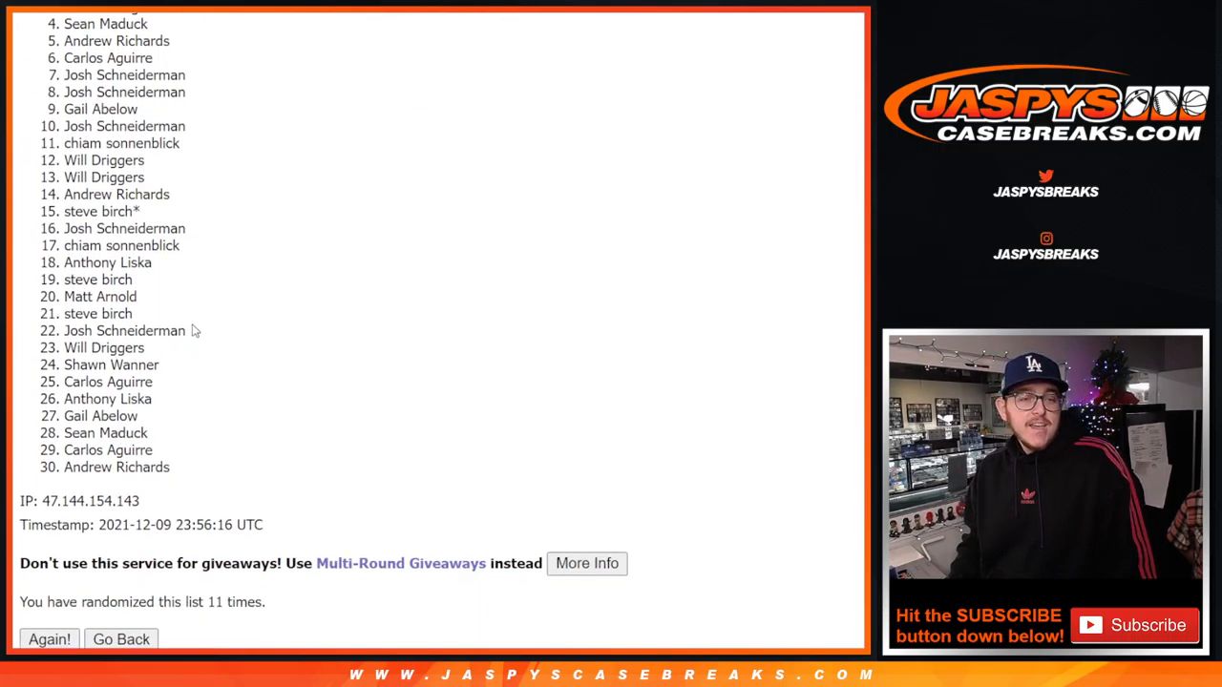
click(49, 638)
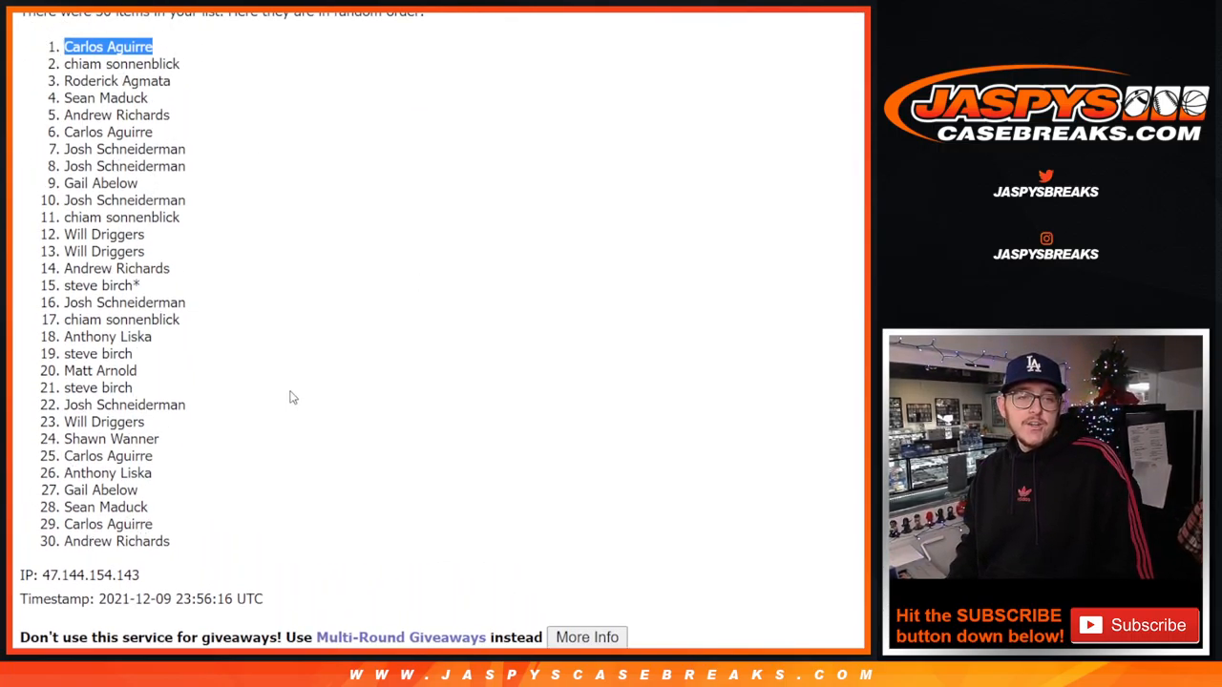